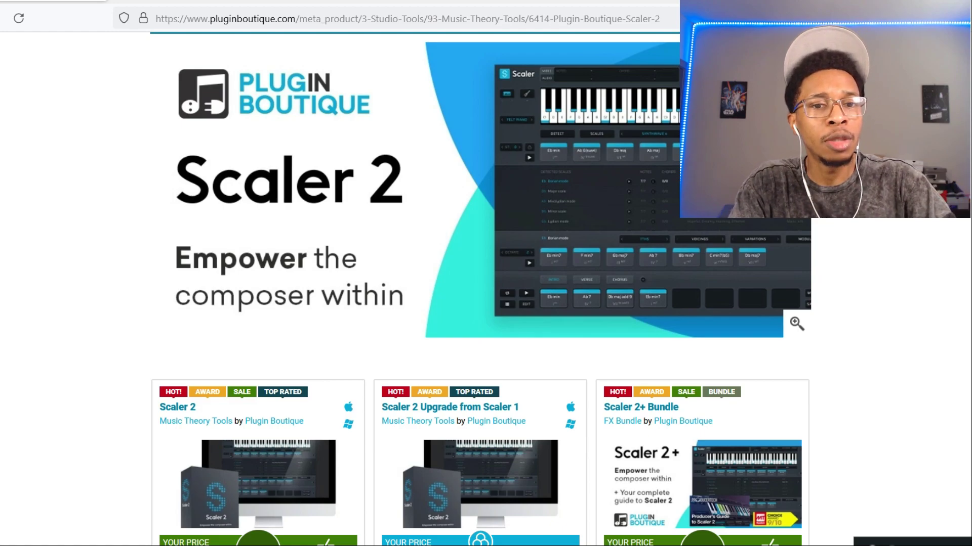
Step: Replace the Felt Piano preview sound with 808 Bass from the sound list's Bass section
{"action": "scroll", "scroll_direction": "down", "scroll_amount": 3}
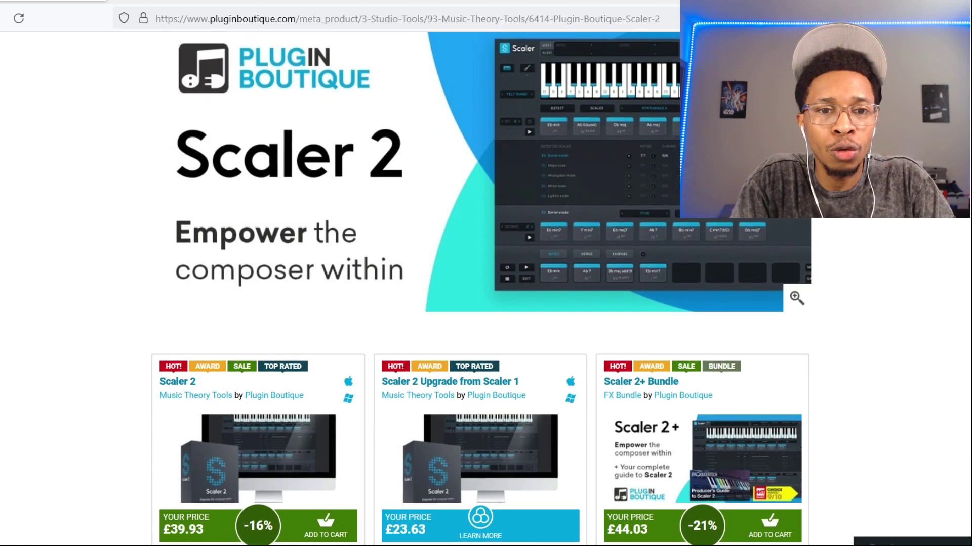
{"action": "scroll", "scroll_direction": "down", "scroll_amount": 3}
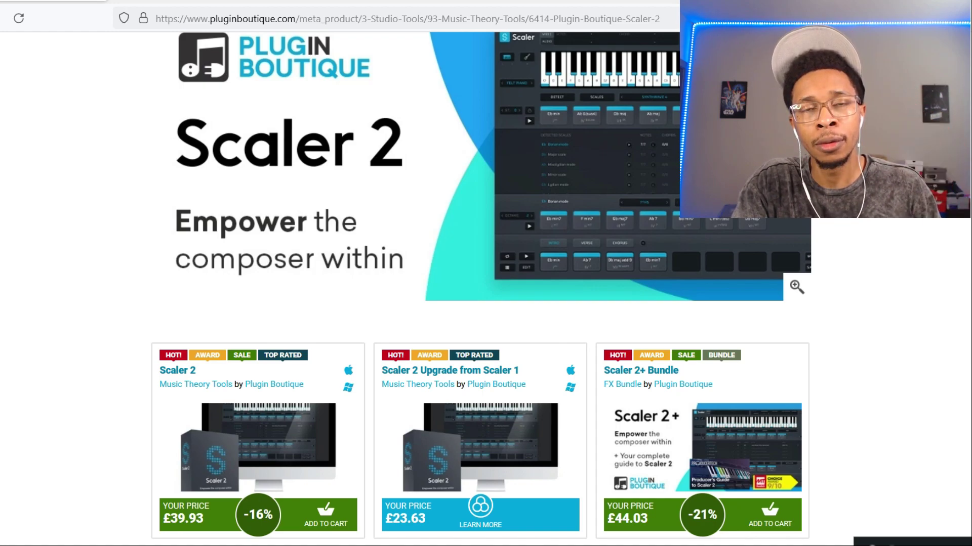
{"action": "scroll", "scroll_direction": "down", "scroll_amount": 3}
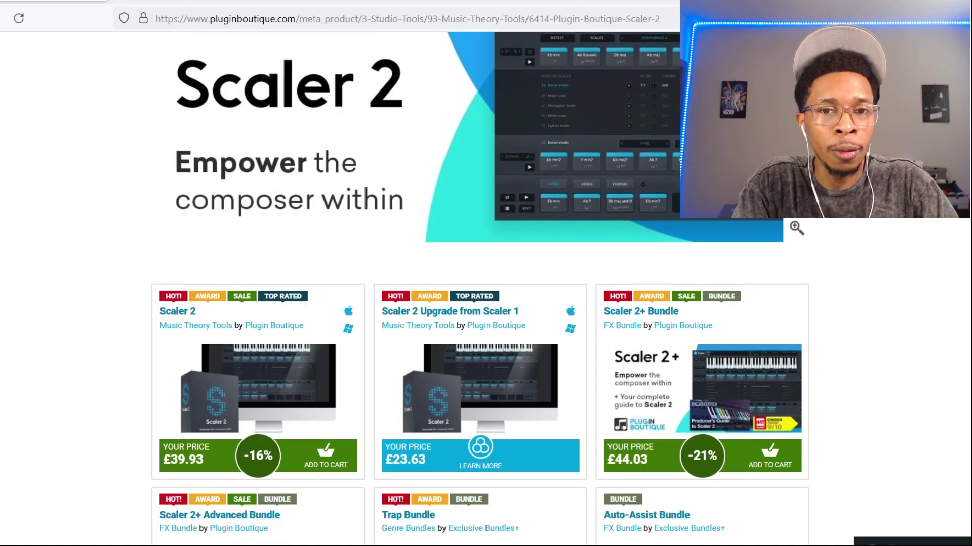
{"action": "mouse_move", "coordinate": [477, 389]}
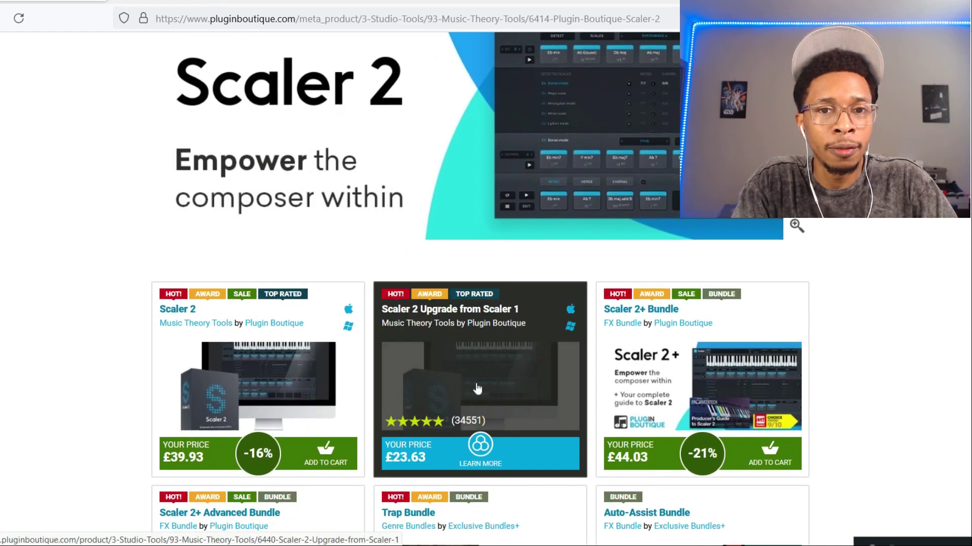
{"action": "mouse_move", "coordinate": [466, 403]}
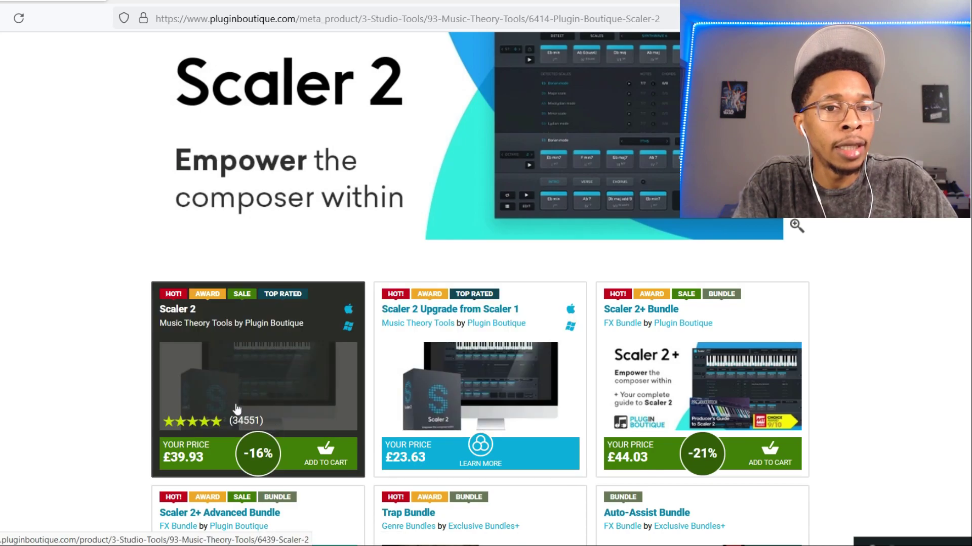
{"action": "mouse_move", "coordinate": [235, 409]}
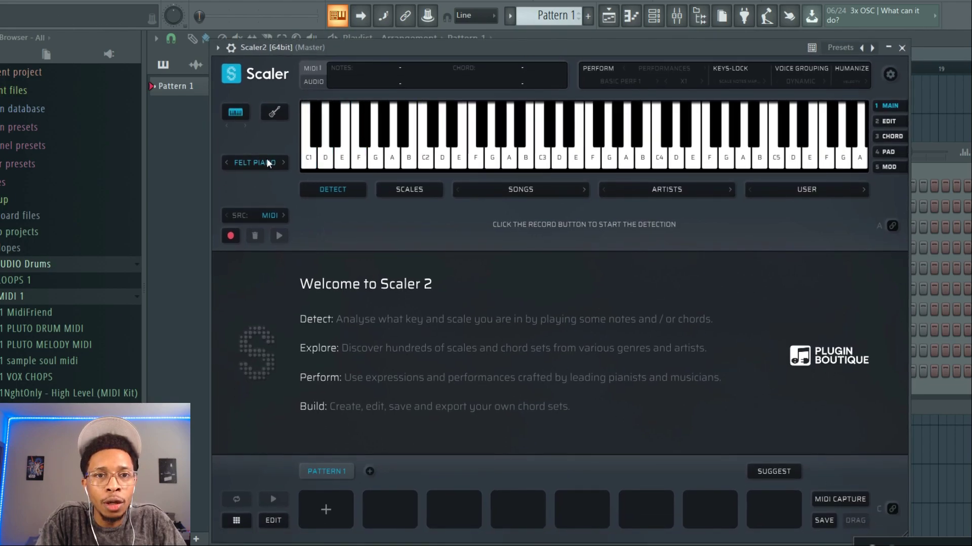
{"action": "left_click", "coordinate": [254, 162]}
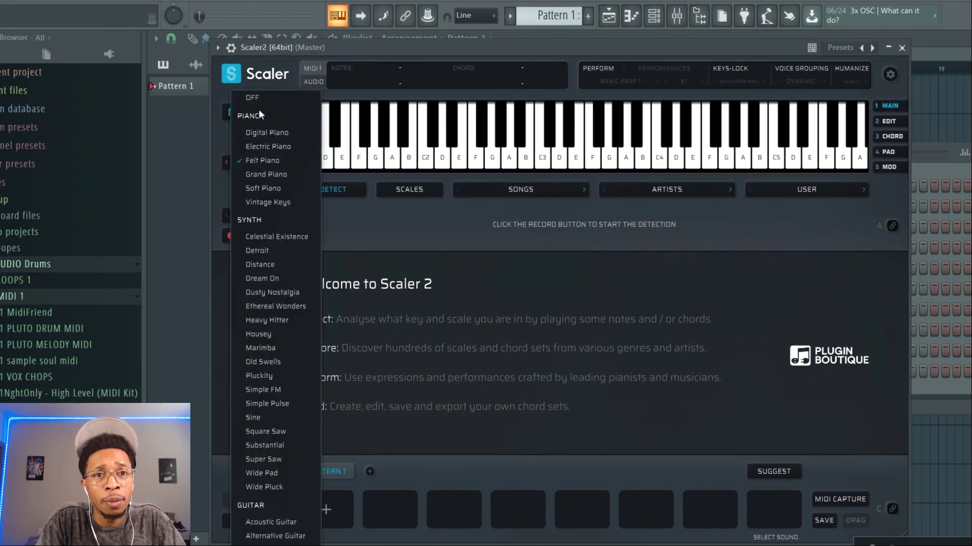
{"action": "scroll", "scroll_direction": "down", "scroll_amount": 3}
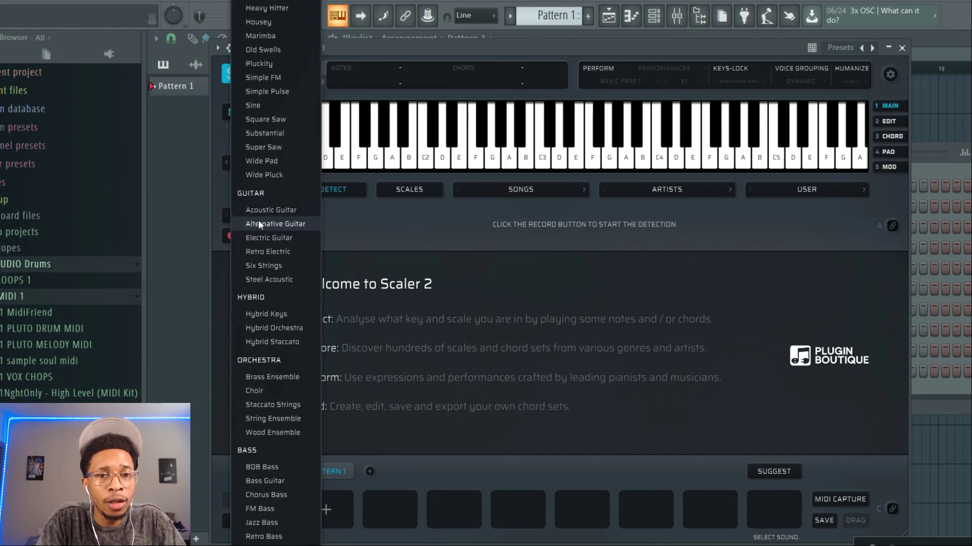
{"action": "mouse_move", "coordinate": [273, 342]}
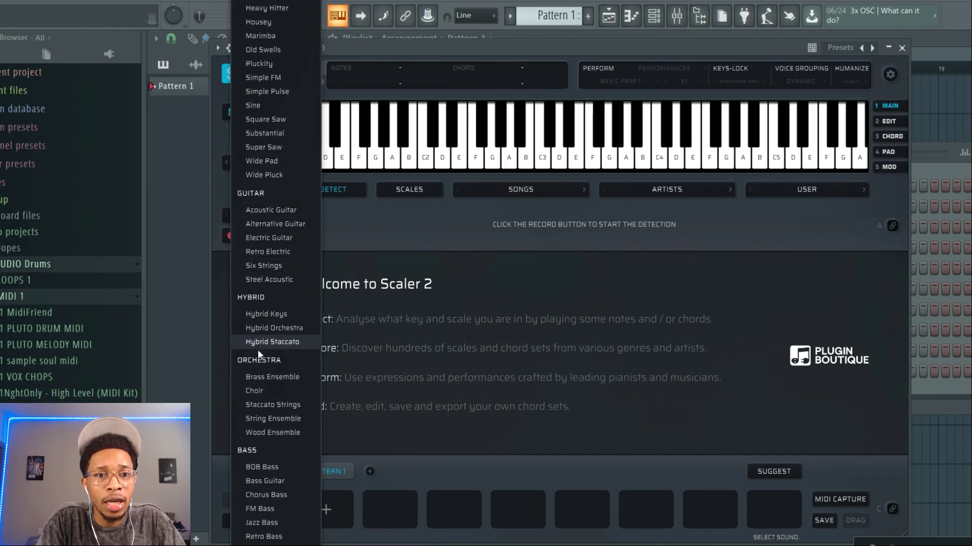
{"action": "mouse_move", "coordinate": [252, 447]}
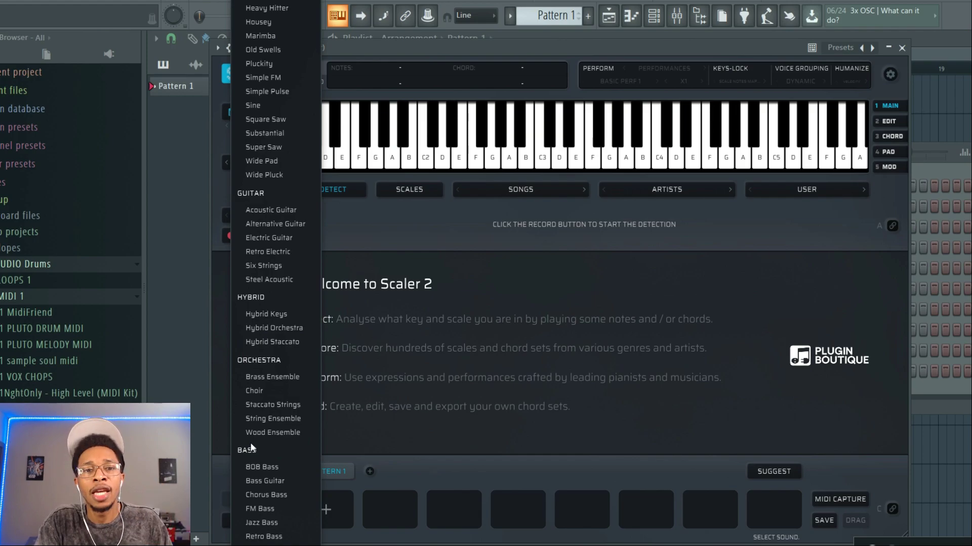
{"action": "left_click", "coordinate": [261, 466]}
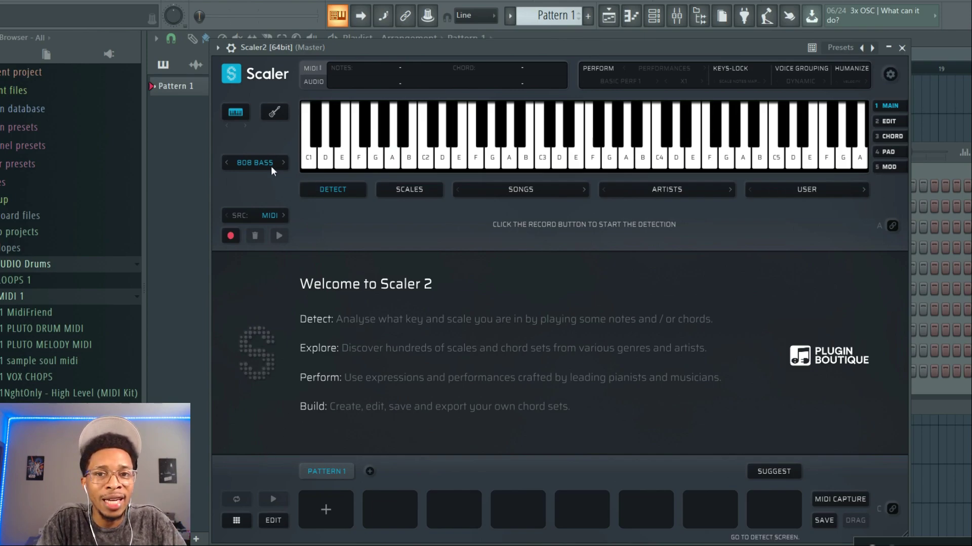
{"action": "mouse_move", "coordinate": [410, 246]}
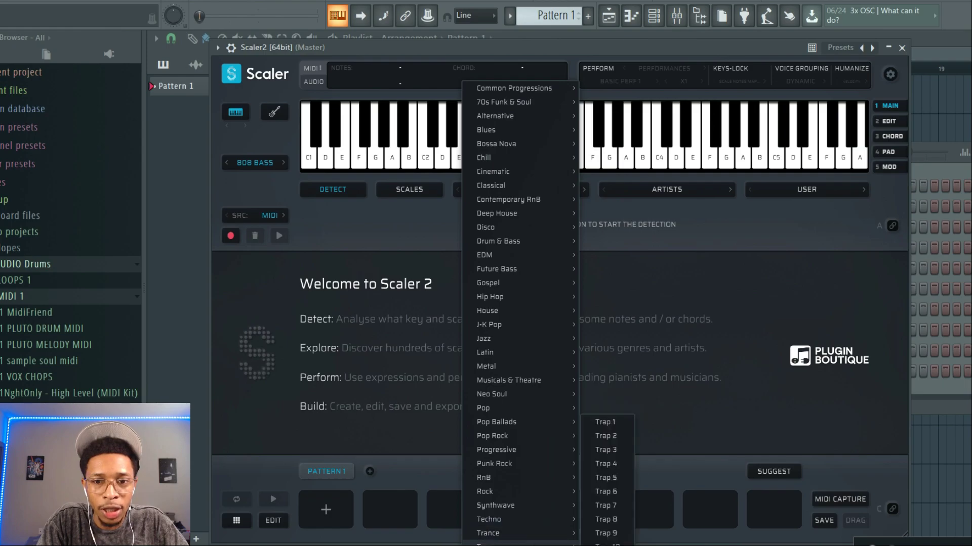
{"action": "mouse_move", "coordinate": [605, 436]}
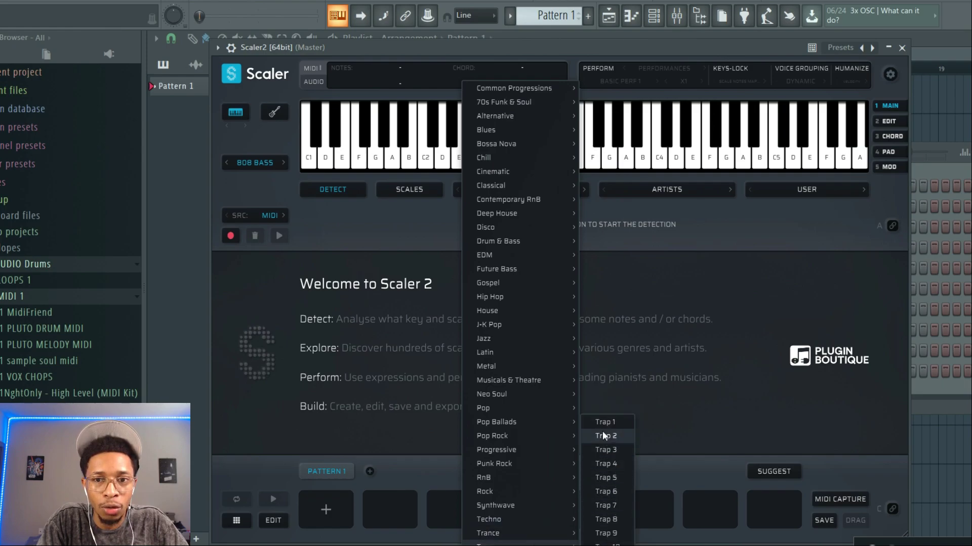
Step: Load the Trap 10 song progression and audition the E min and neighbouring chord pads
{"action": "left_click", "coordinate": [604, 422]}
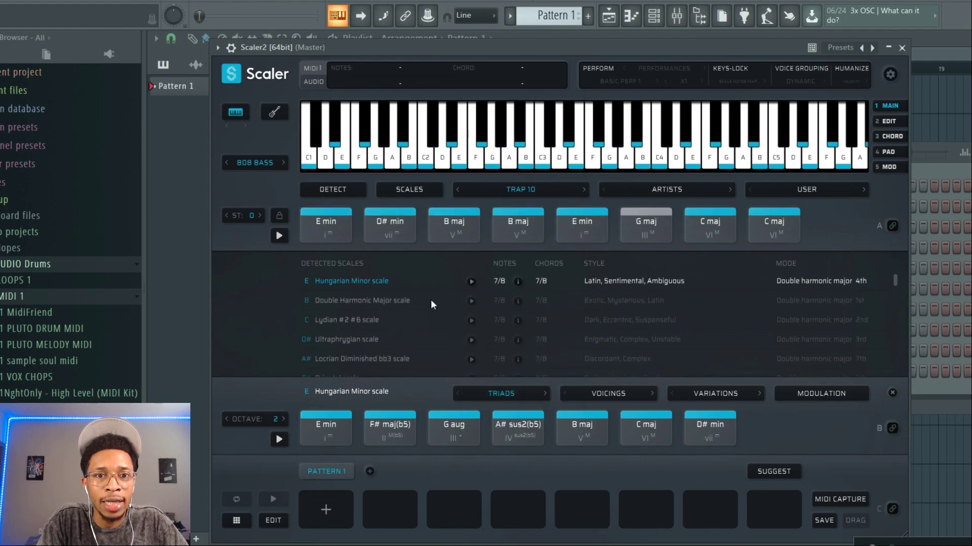
{"action": "left_click", "coordinate": [326, 225]}
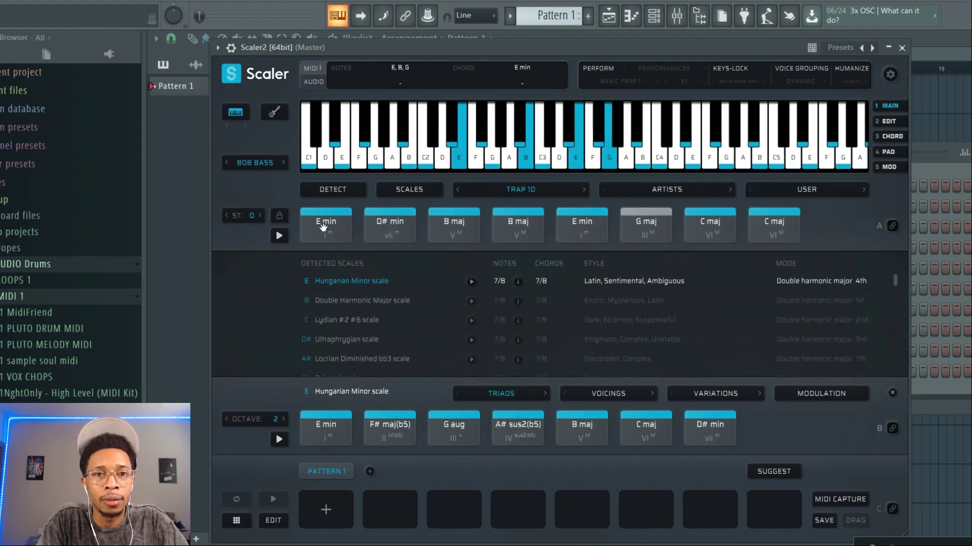
{"action": "left_click", "coordinate": [453, 225]}
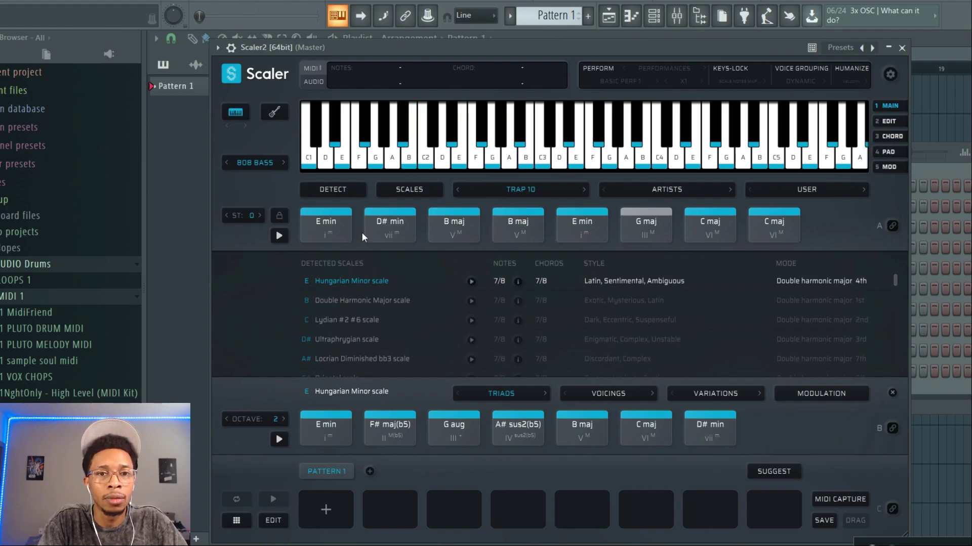
{"action": "left_click", "coordinate": [517, 224]}
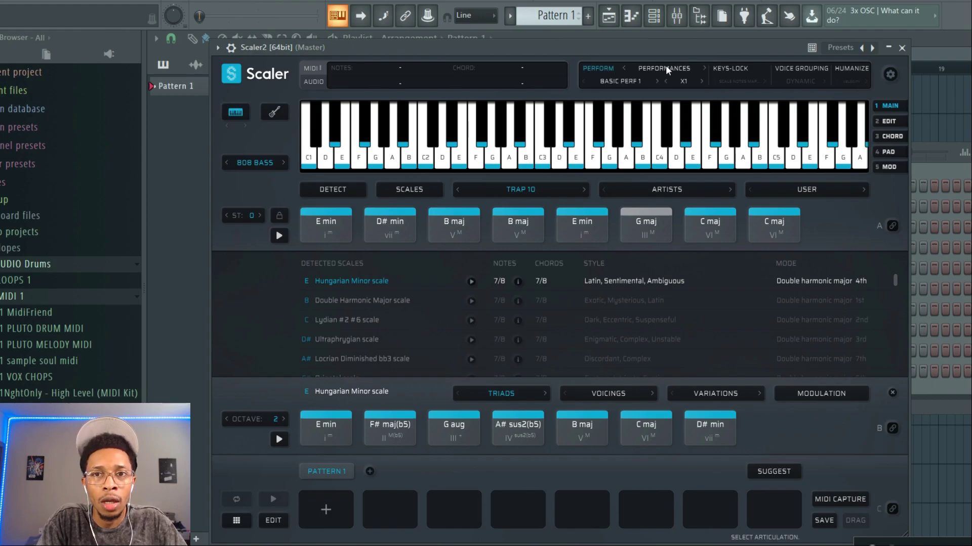
Step: Set Perform to Bass > Trap Bass 1 and audition the E min, B maj and D# min chords
{"action": "left_click", "coordinate": [664, 68]}
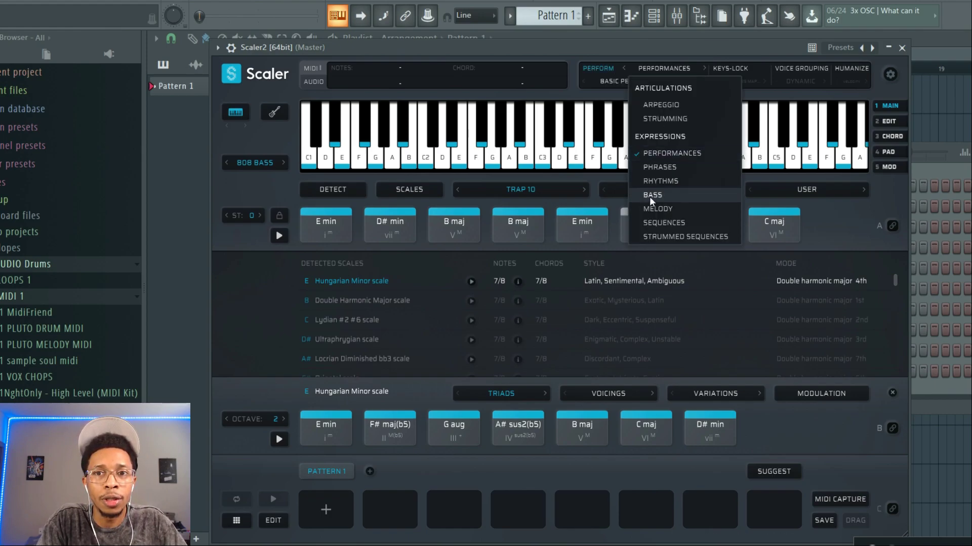
{"action": "left_click", "coordinate": [652, 194]}
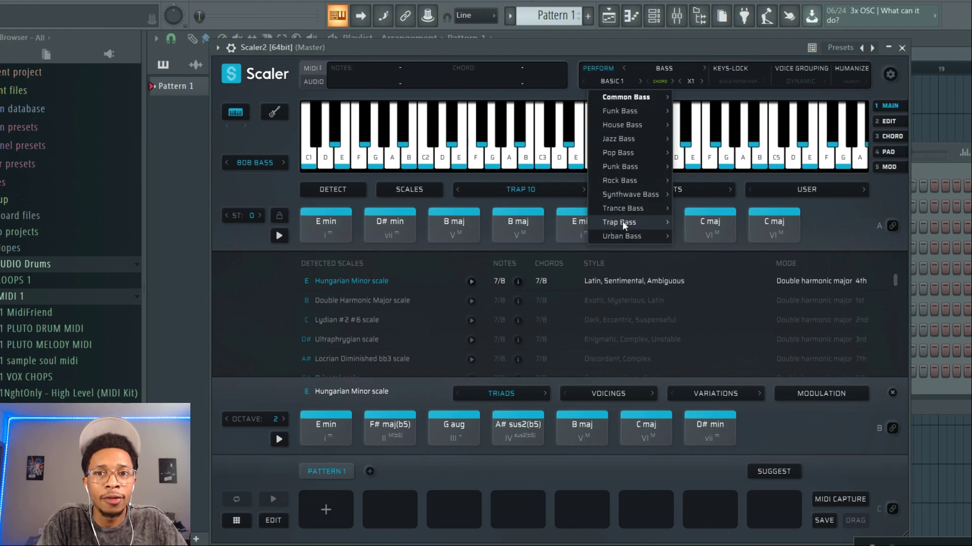
{"action": "left_click", "coordinate": [619, 222]}
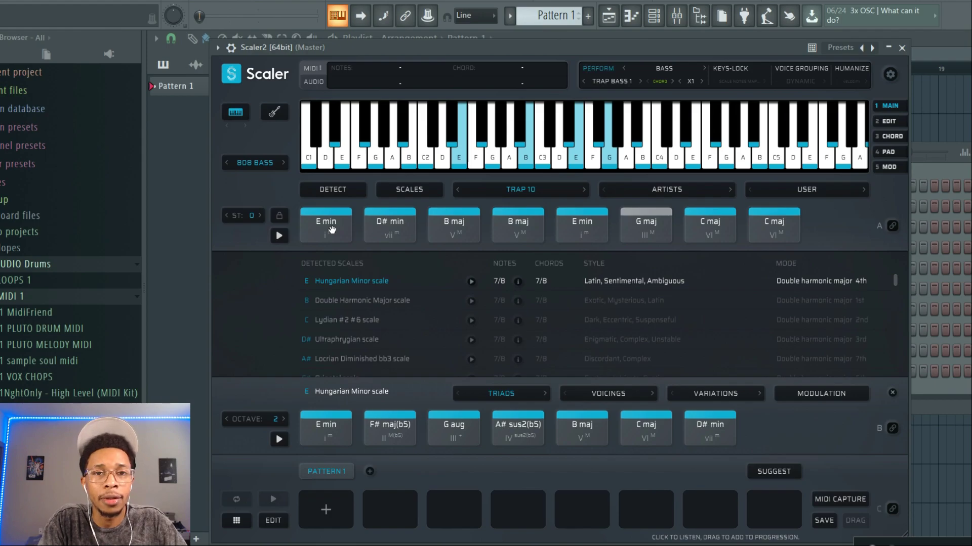
{"action": "left_click", "coordinate": [453, 226]}
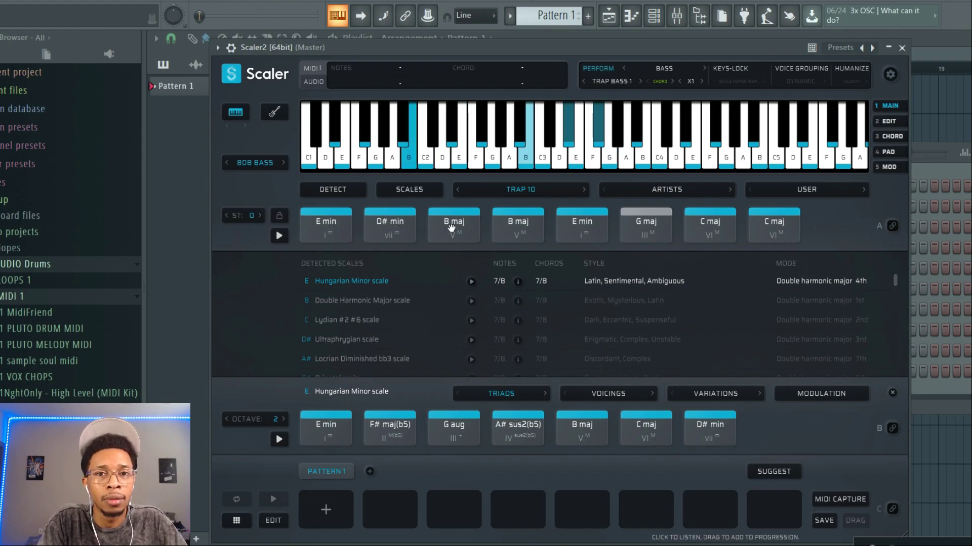
{"action": "left_click", "coordinate": [325, 224]}
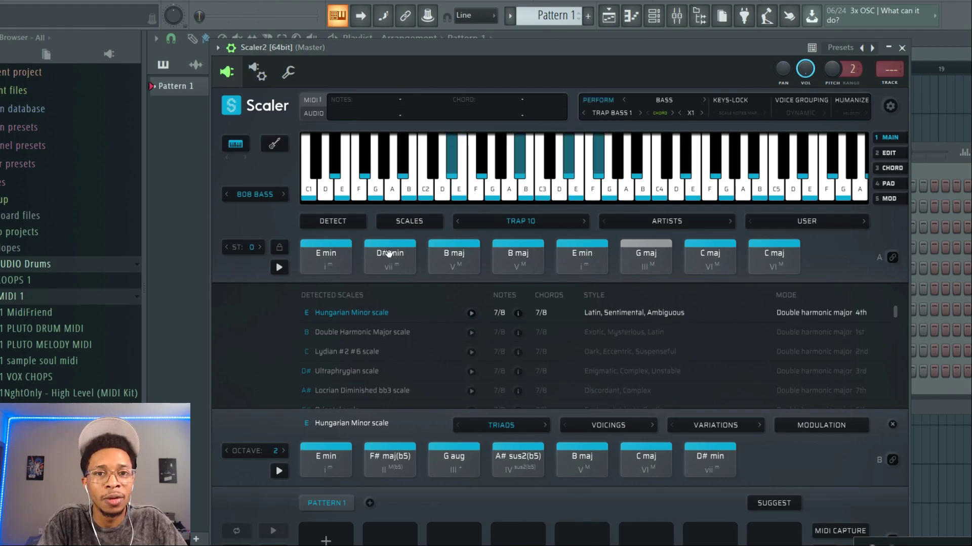
{"action": "left_click", "coordinate": [325, 255]}
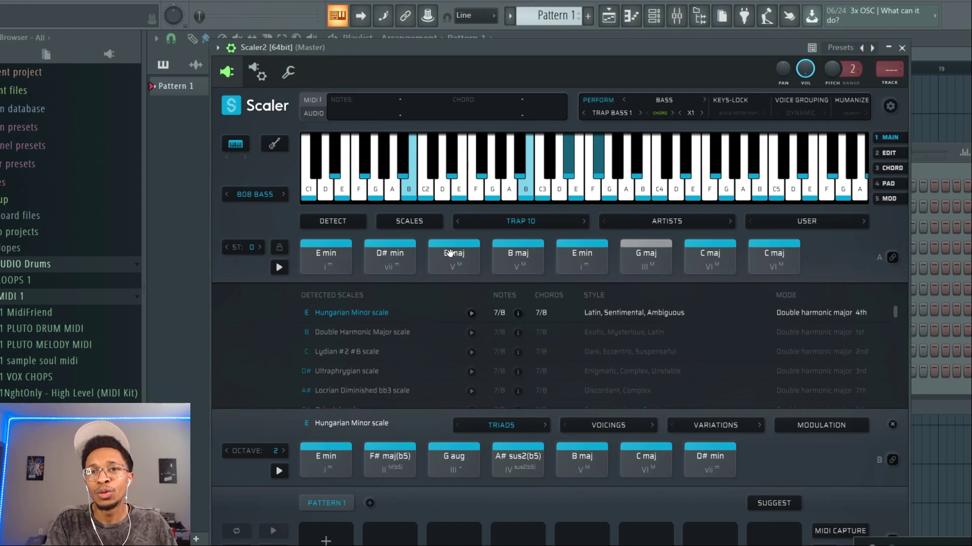
Step: Switch the performance back to the basic style and play the E min and D# min chords
{"action": "left_click", "coordinate": [613, 113]}
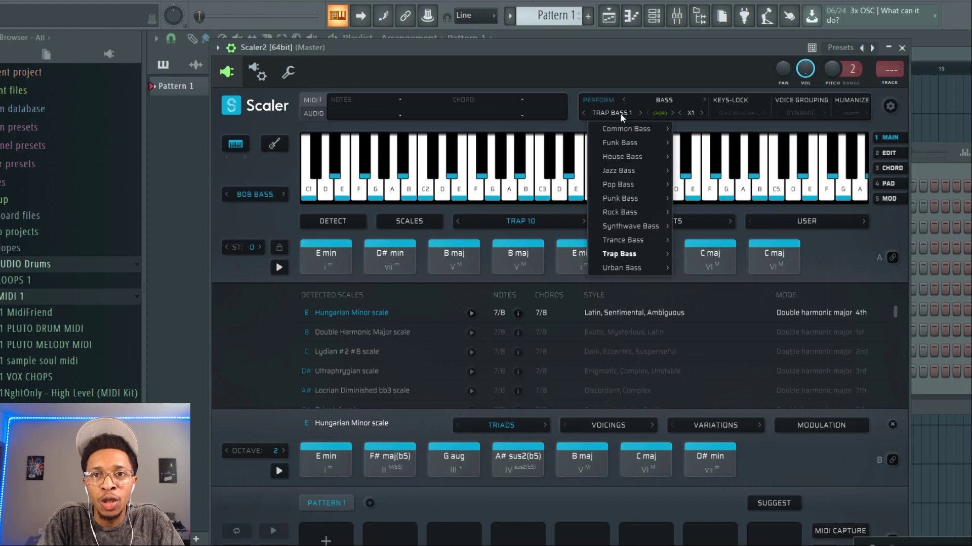
{"action": "left_click", "coordinate": [663, 99]}
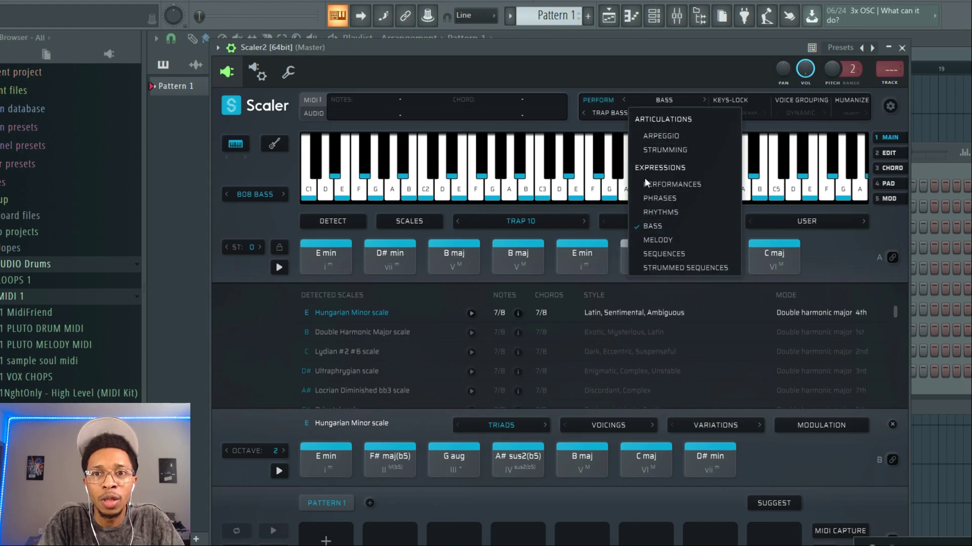
{"action": "left_click", "coordinate": [673, 184]}
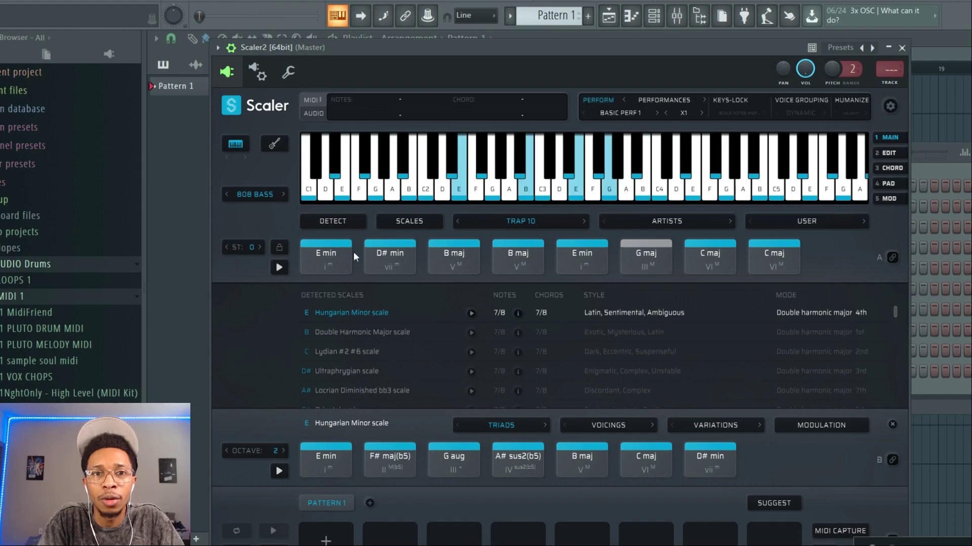
{"action": "mouse_move", "coordinate": [365, 242]}
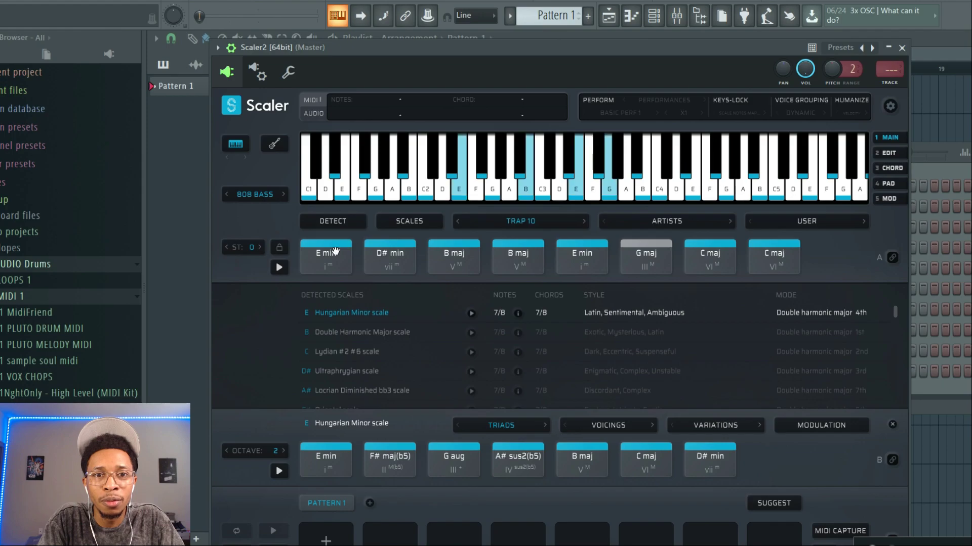
{"action": "left_click", "coordinate": [389, 256]}
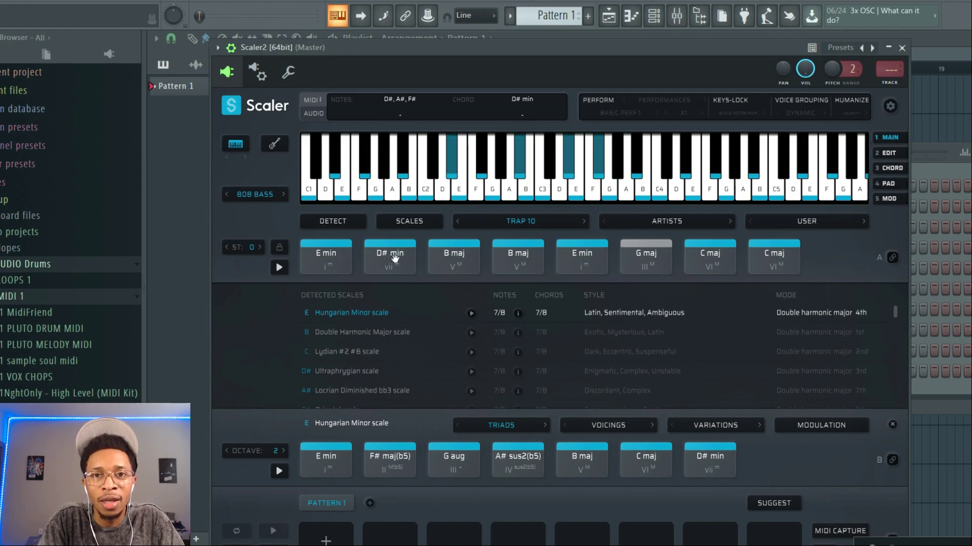
{"action": "left_click", "coordinate": [453, 255]}
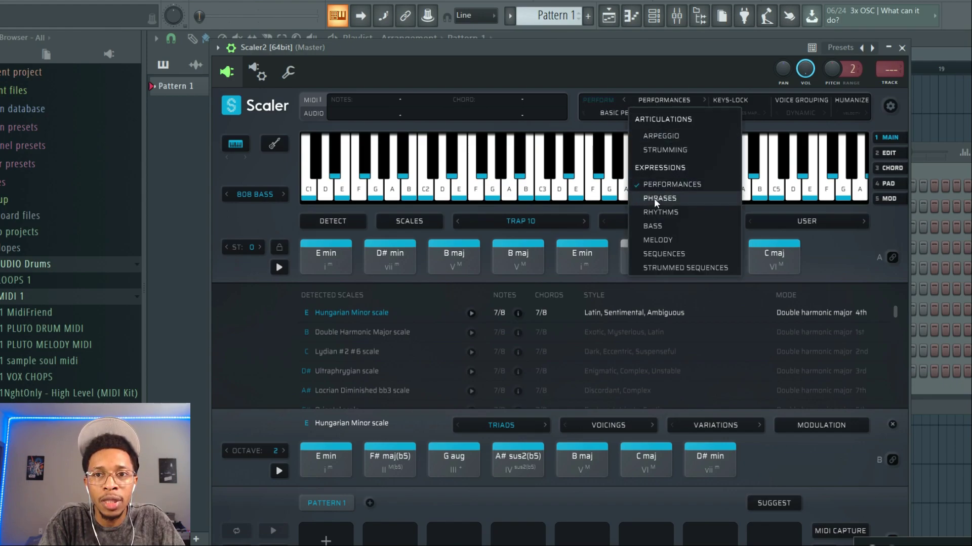
Step: Reapply the Trap Bass 1 bass pattern and hear it on the E min chord
{"action": "left_click", "coordinate": [652, 226]}
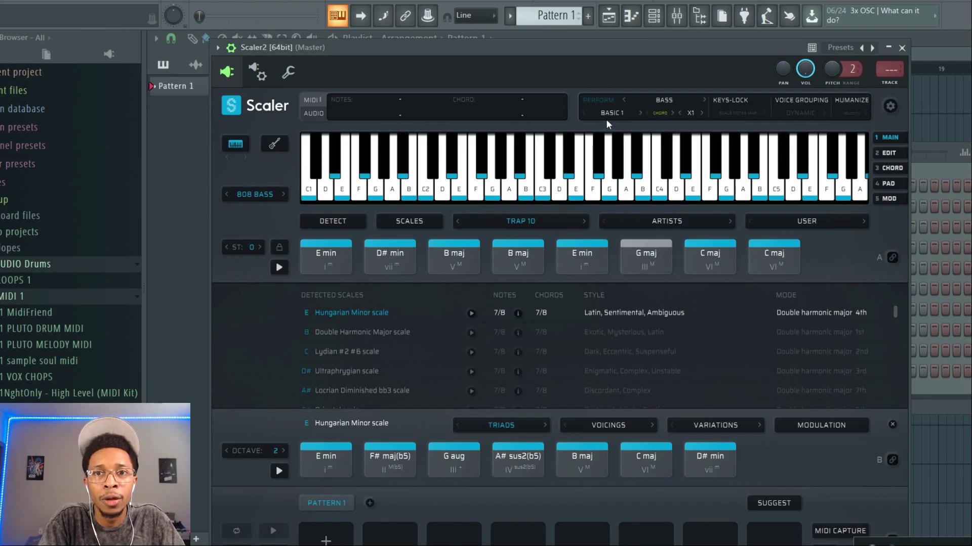
{"action": "left_click", "coordinate": [664, 100]}
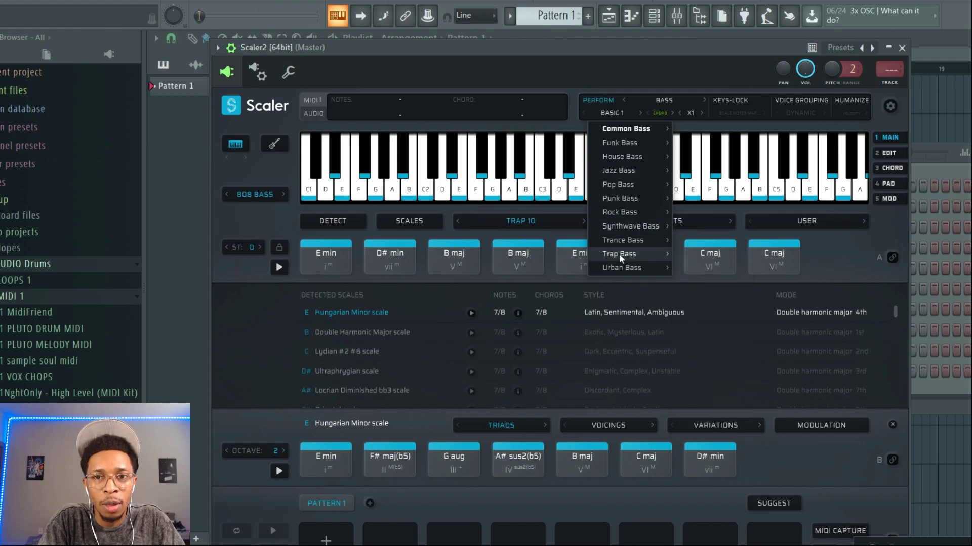
{"action": "left_click", "coordinate": [618, 254]}
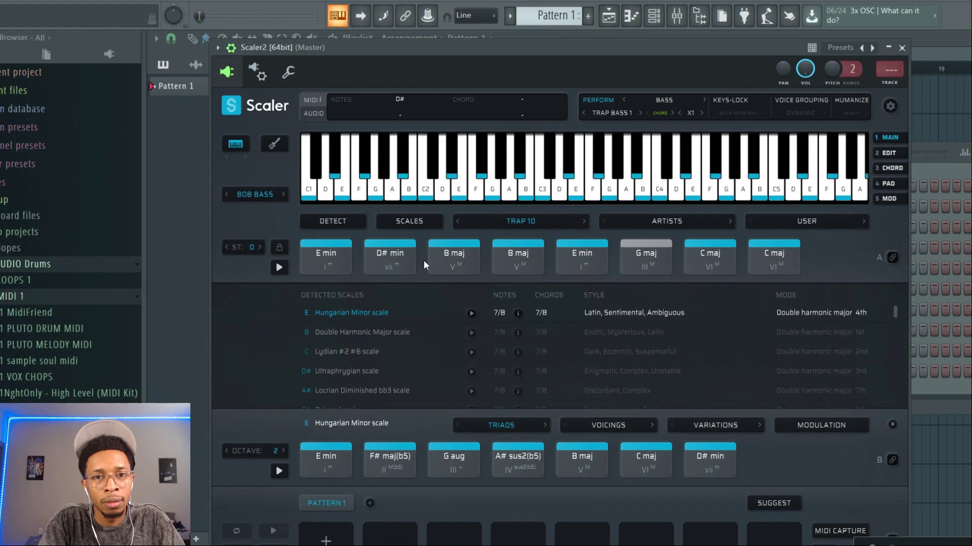
{"action": "left_click", "coordinate": [326, 255]}
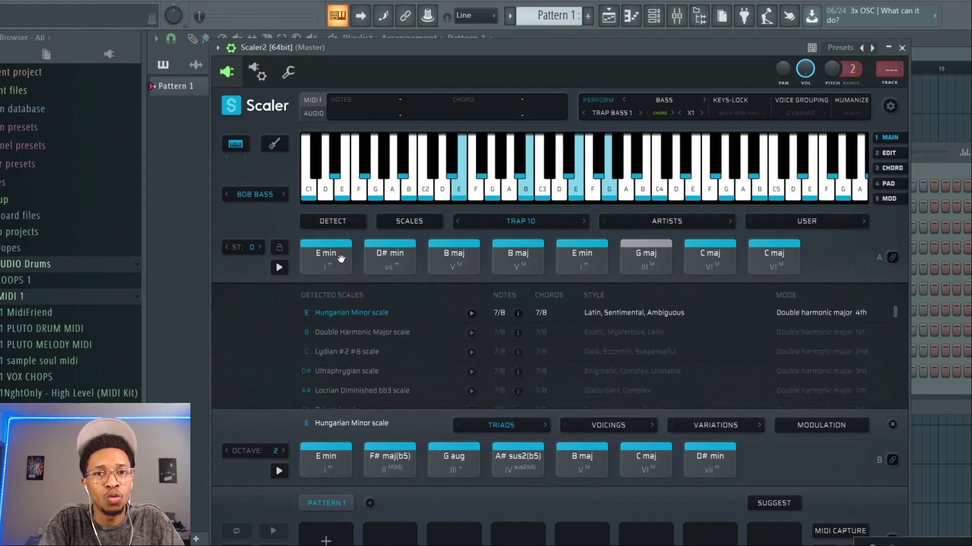
{"action": "left_click", "coordinate": [389, 257]}
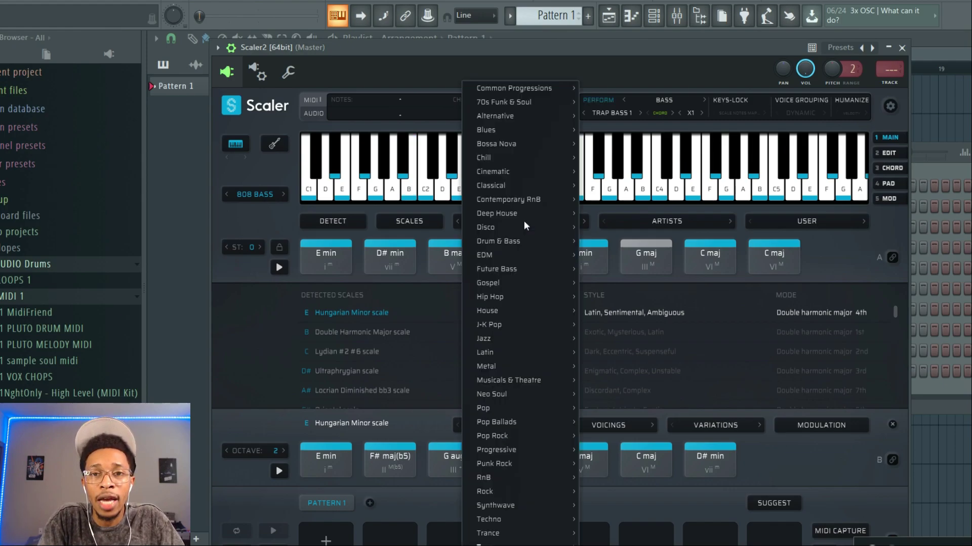
{"action": "mouse_move", "coordinate": [491, 436]}
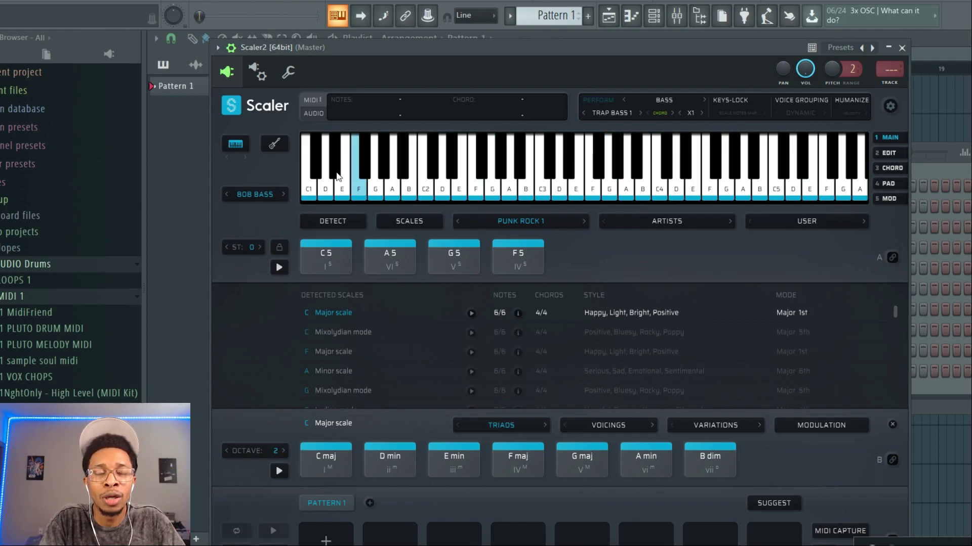
Step: Show chords on the guitar fretboard with the Electric Guitar sound and hear C5
{"action": "left_click", "coordinate": [273, 144]}
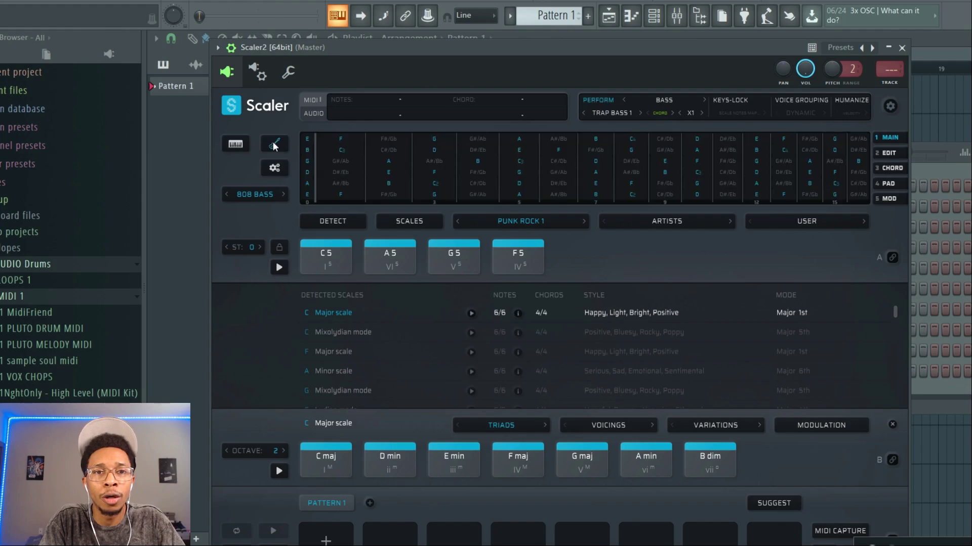
{"action": "left_click", "coordinate": [254, 194]}
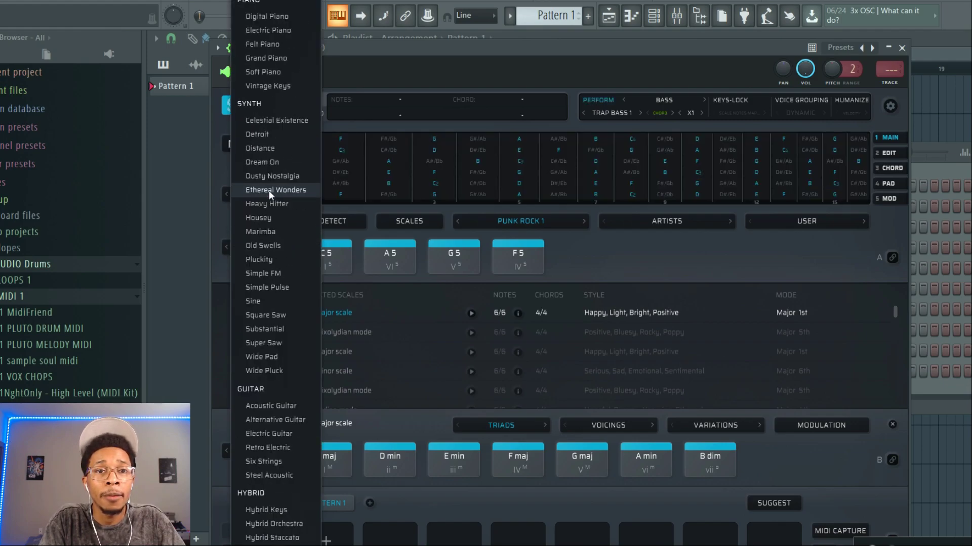
{"action": "left_click", "coordinate": [269, 434]}
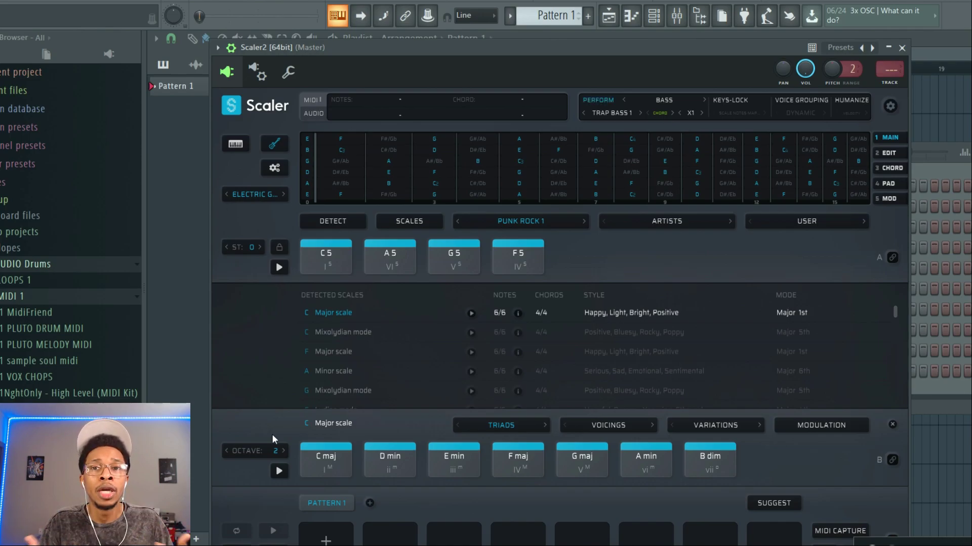
{"action": "left_click", "coordinate": [519, 161]}
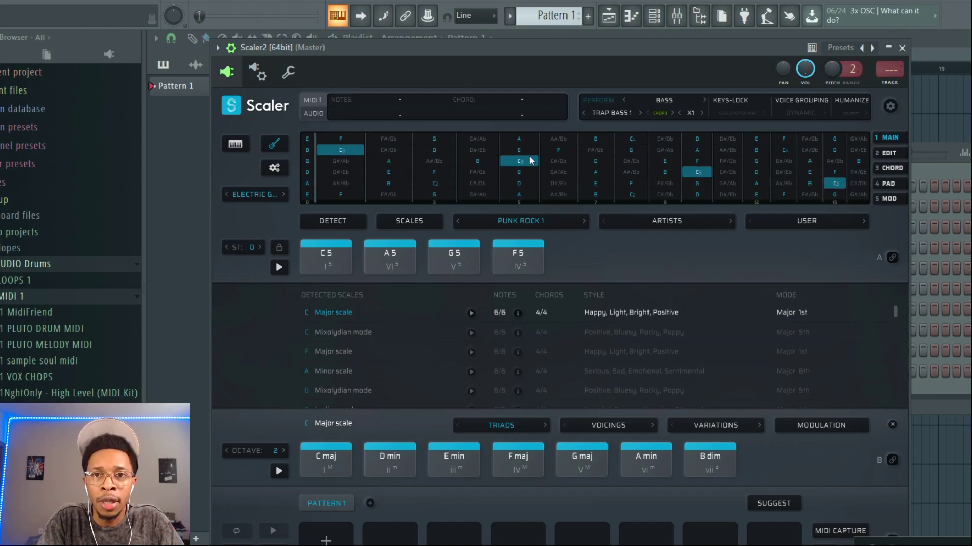
Step: Set the performance type to Strummed Sequences with the Slow strum presets
{"action": "left_click", "coordinate": [613, 113]}
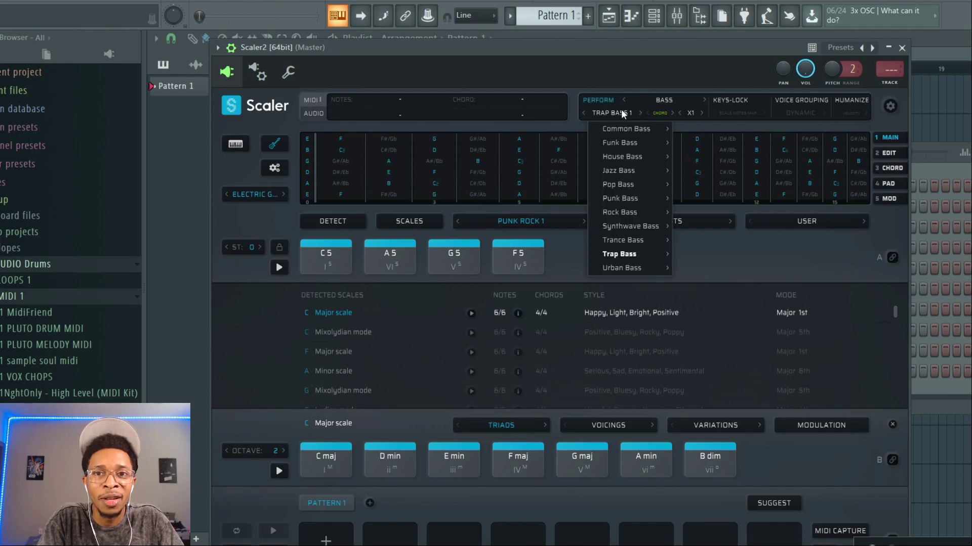
{"action": "left_click", "coordinate": [664, 101]}
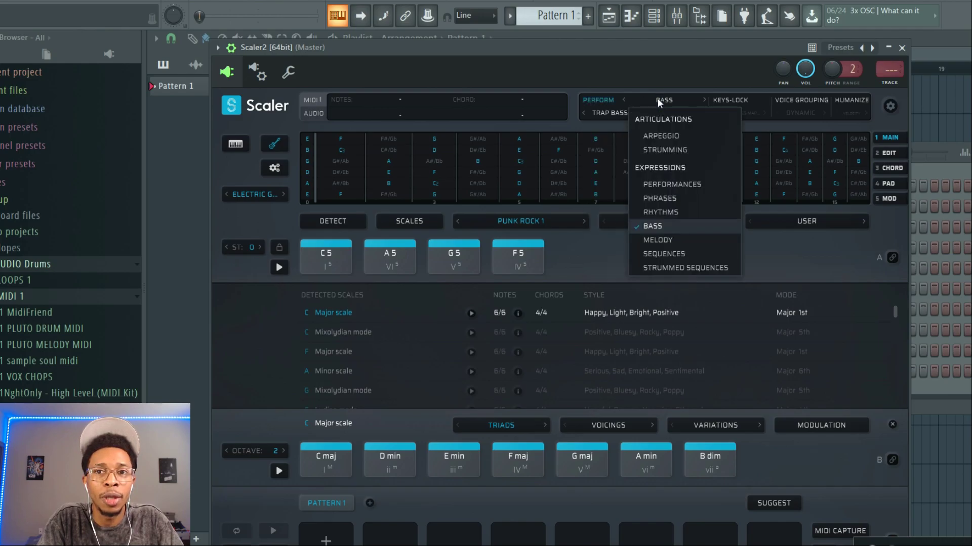
{"action": "mouse_move", "coordinate": [684, 268]}
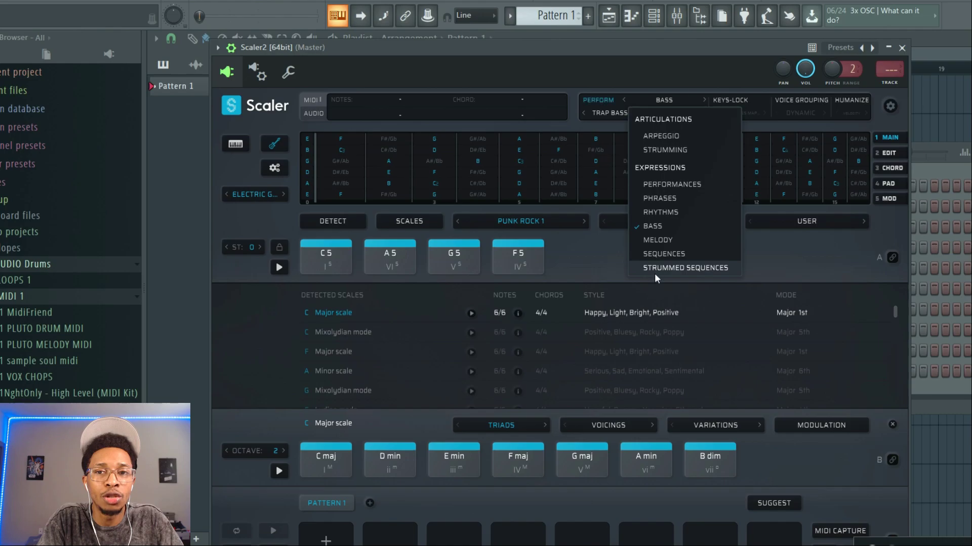
{"action": "left_click", "coordinate": [686, 267]}
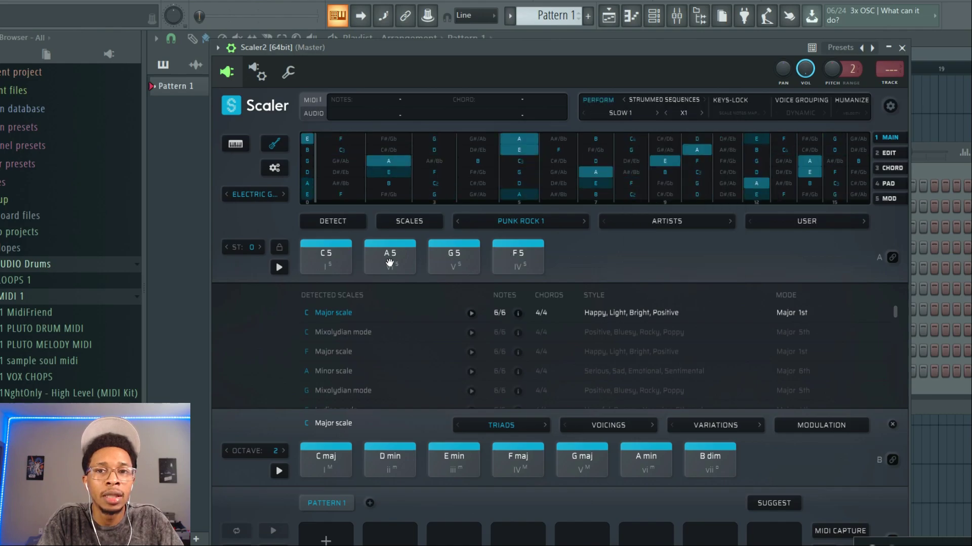
{"action": "left_click", "coordinate": [619, 113]}
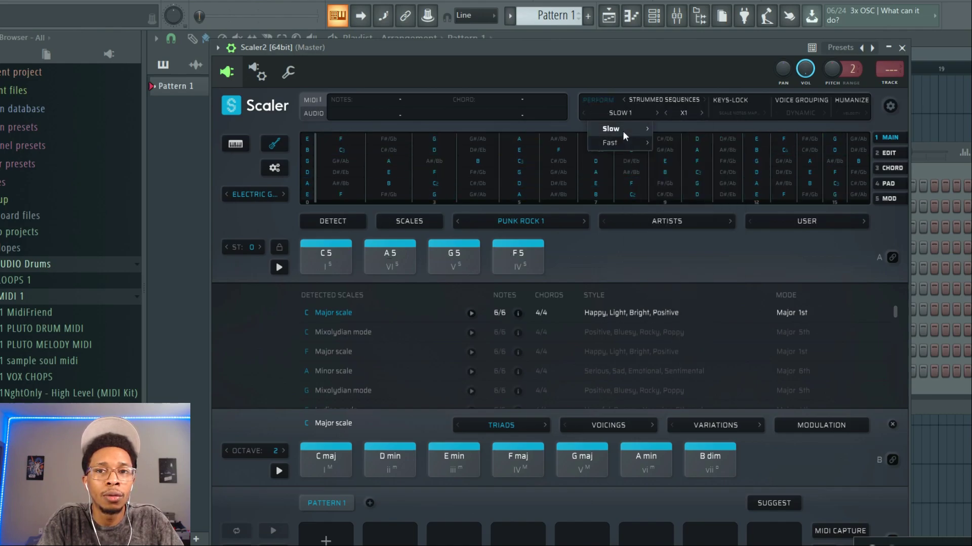
{"action": "left_click", "coordinate": [610, 129]}
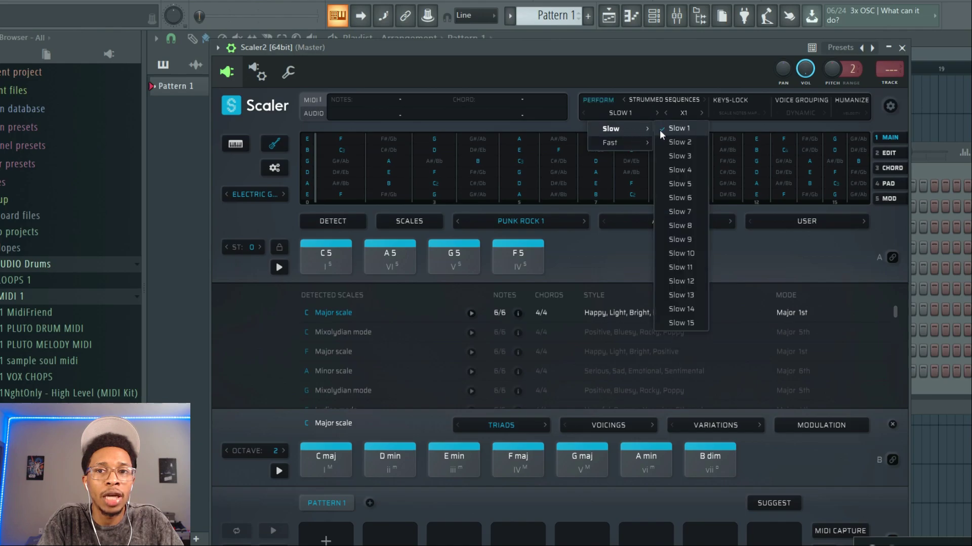
Step: Audition the C5, A5 and following power chords strummed slowly, twice
{"action": "left_click", "coordinate": [325, 255]}
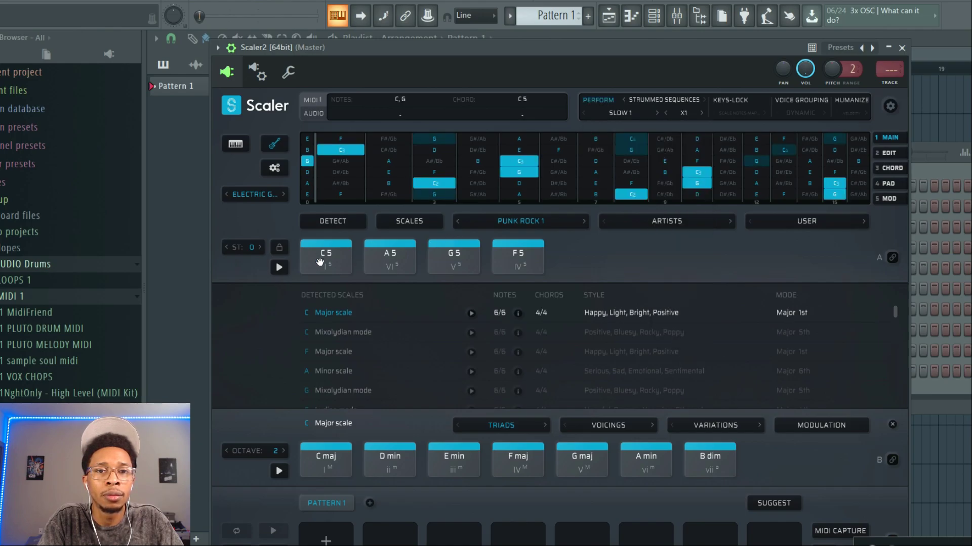
{"action": "left_click", "coordinate": [389, 256]}
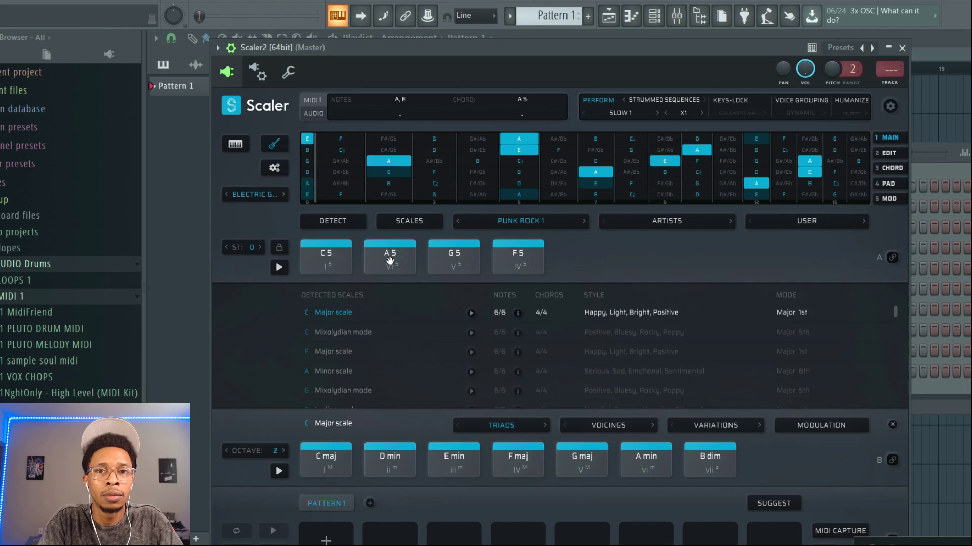
{"action": "left_click", "coordinate": [453, 256]}
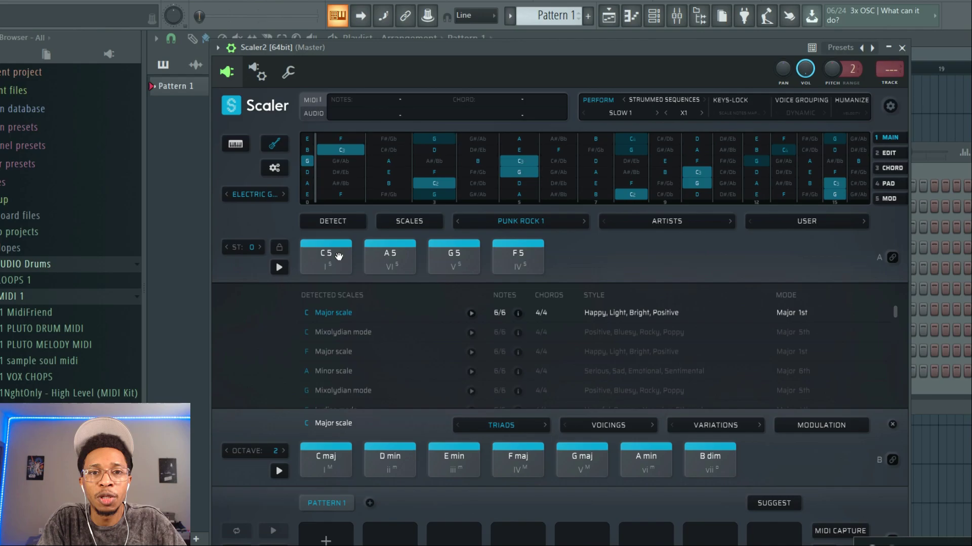
{"action": "left_click", "coordinate": [325, 256]}
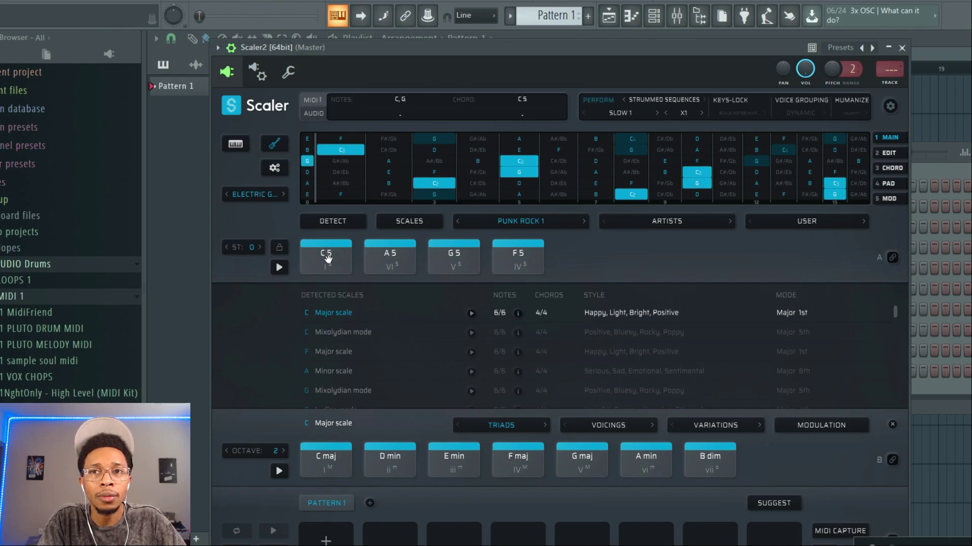
{"action": "left_click", "coordinate": [390, 256]}
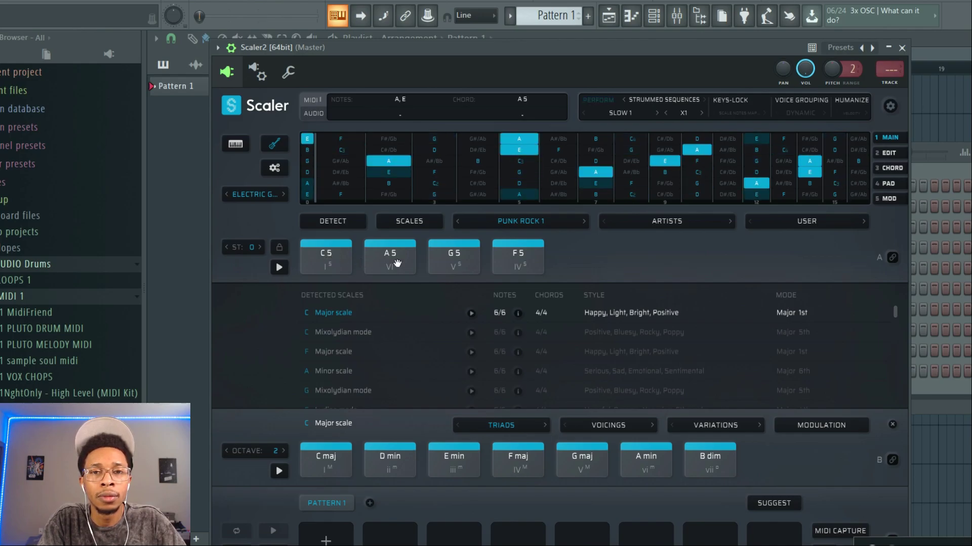
{"action": "left_click", "coordinate": [452, 256]}
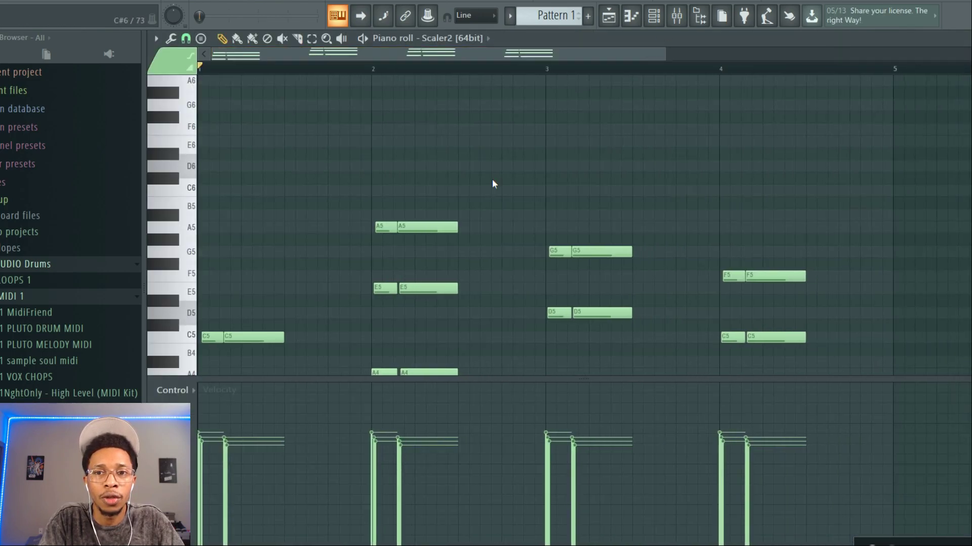
Step: Scroll in Scaler 2 with the pattern holding C5, A5, G5 and F5 separated by rests
{"action": "scroll", "scroll_direction": "down", "scroll_amount": 3}
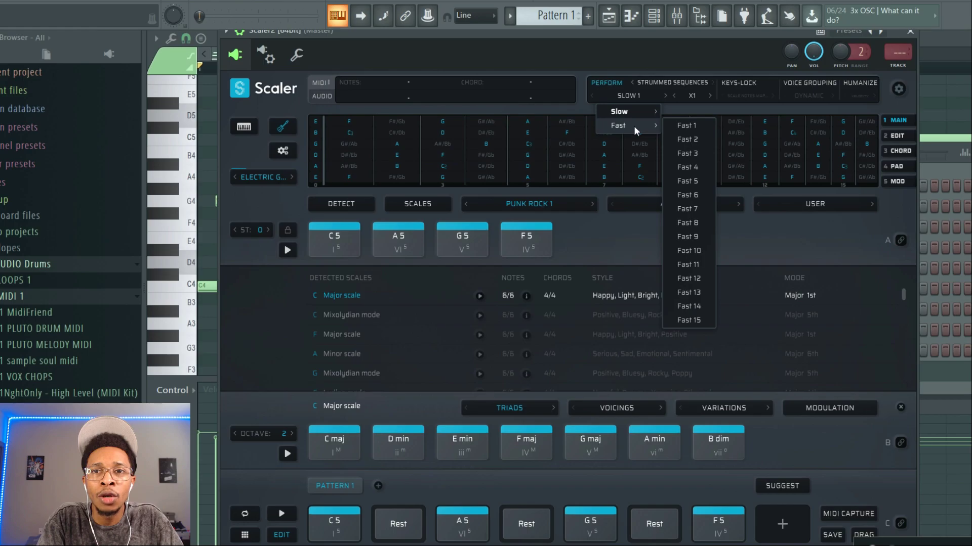
Step: Switch the strum to Fast 2 and hear the A5 and G5 chords
{"action": "left_click", "coordinate": [687, 139]}
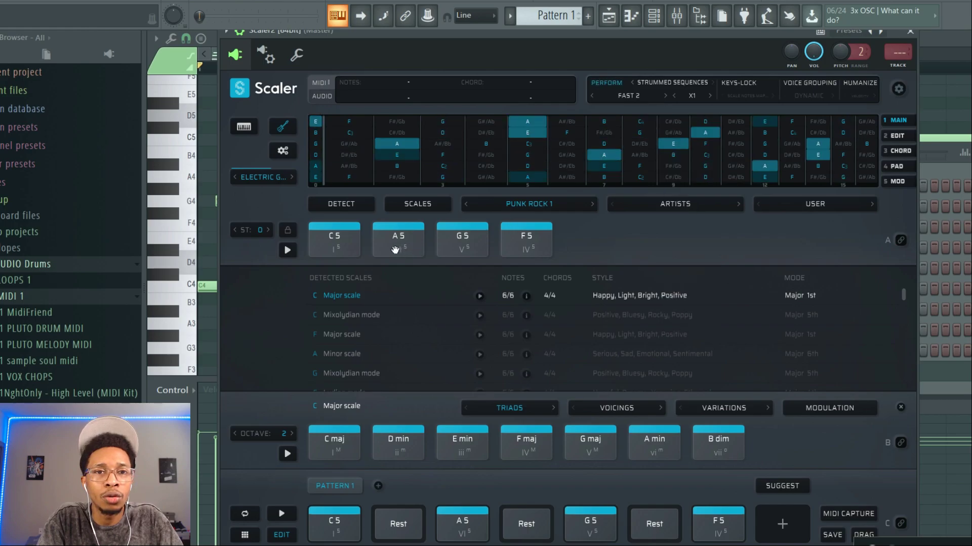
{"action": "left_click", "coordinate": [398, 240]}
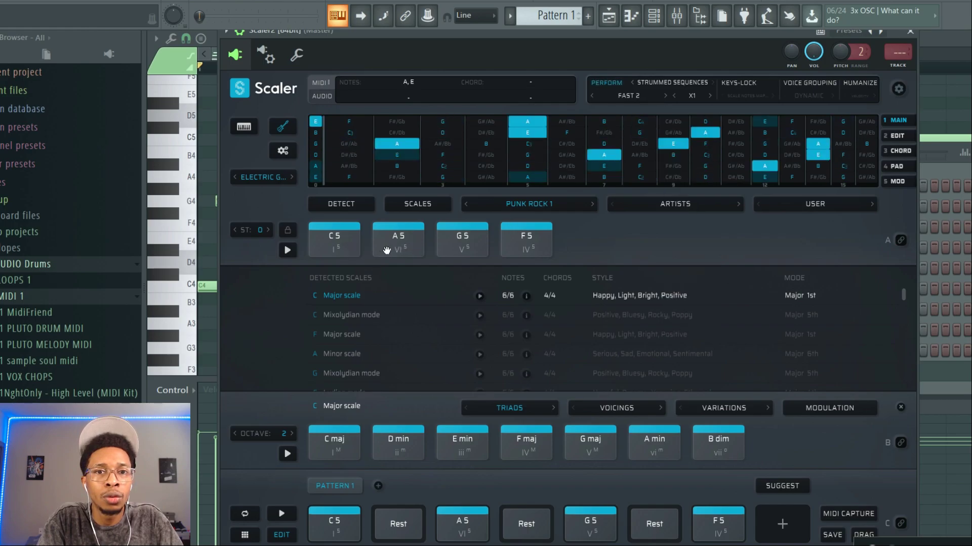
{"action": "left_click", "coordinate": [462, 239]}
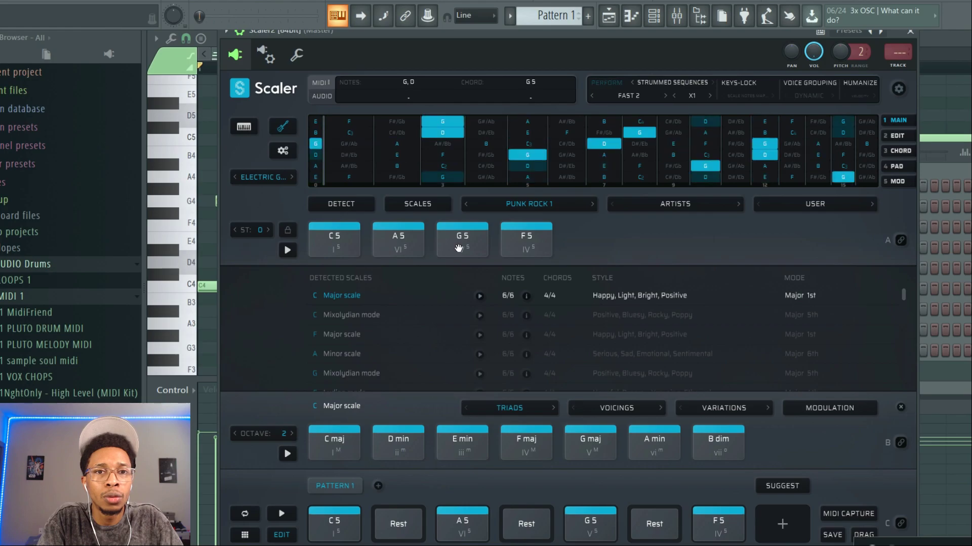
Step: Change the sound to Acoustic Guitar, audition A5 and G5, and list performance expressions
{"action": "left_click", "coordinate": [262, 177]}
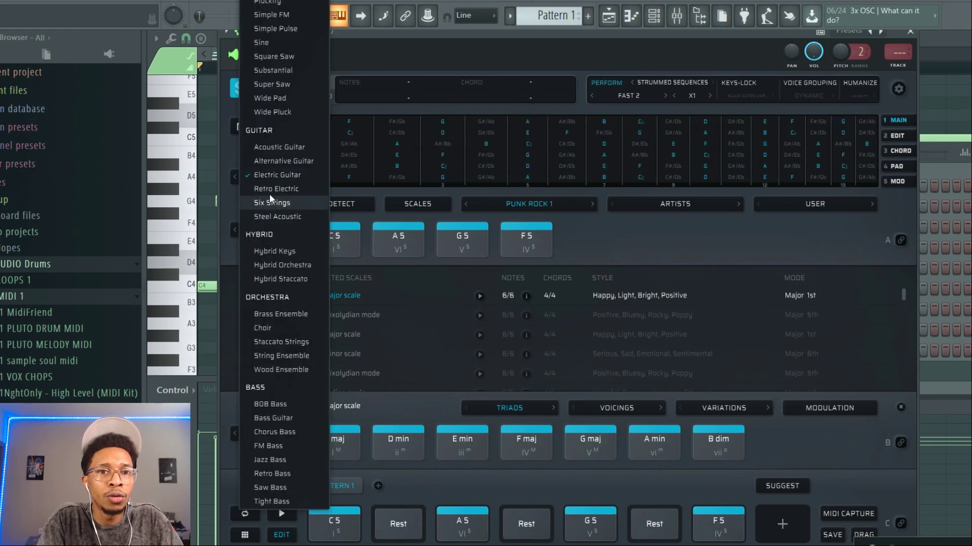
{"action": "left_click", "coordinate": [279, 147]}
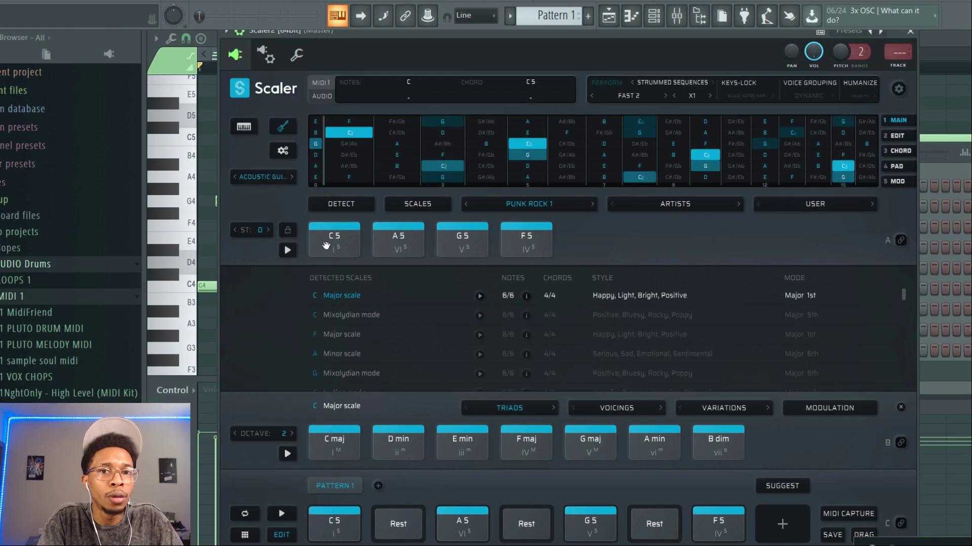
{"action": "left_click", "coordinate": [397, 239]}
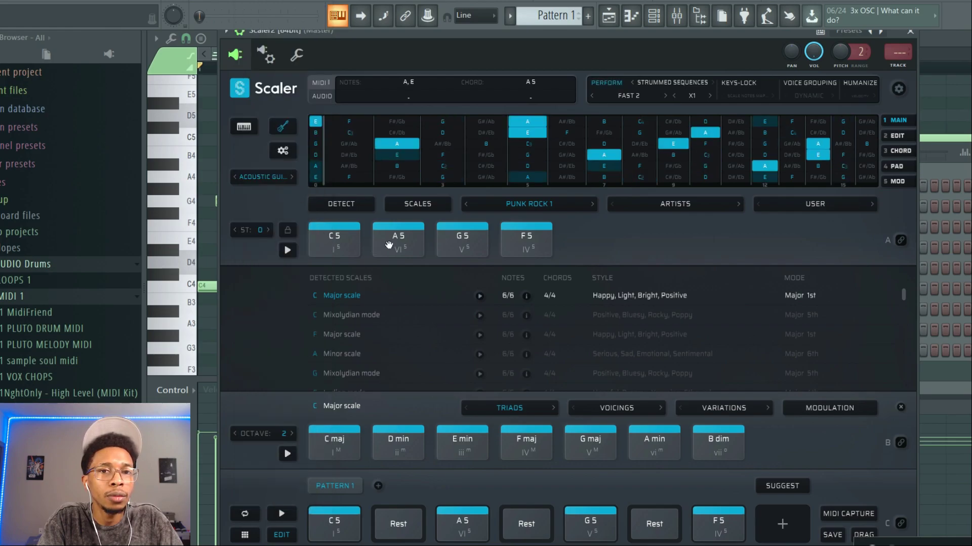
{"action": "left_click", "coordinate": [461, 239]}
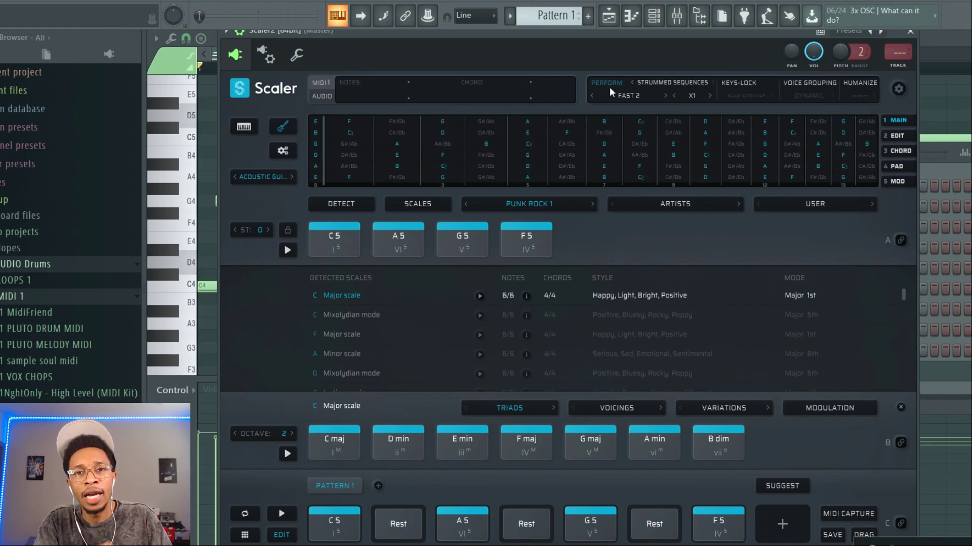
{"action": "left_click", "coordinate": [670, 82]}
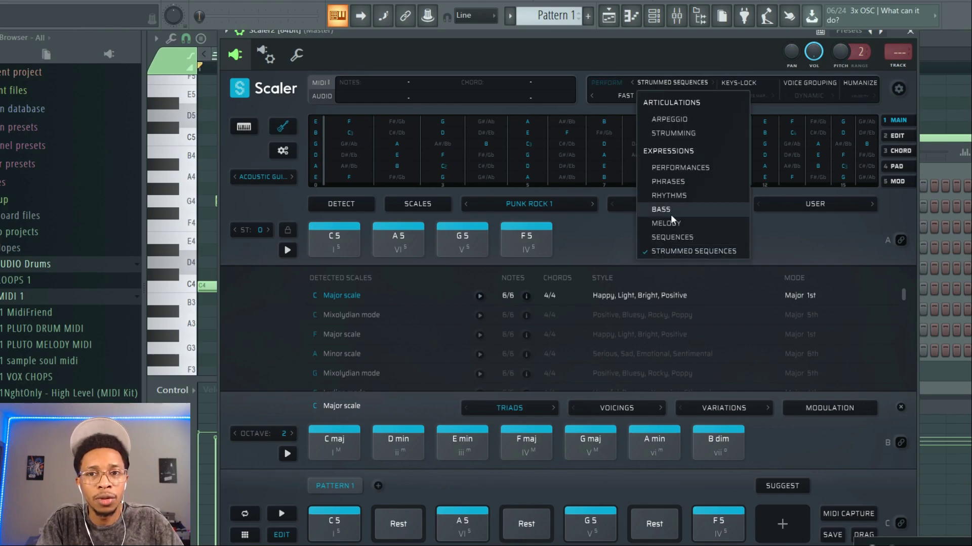
{"action": "mouse_move", "coordinate": [613, 99]}
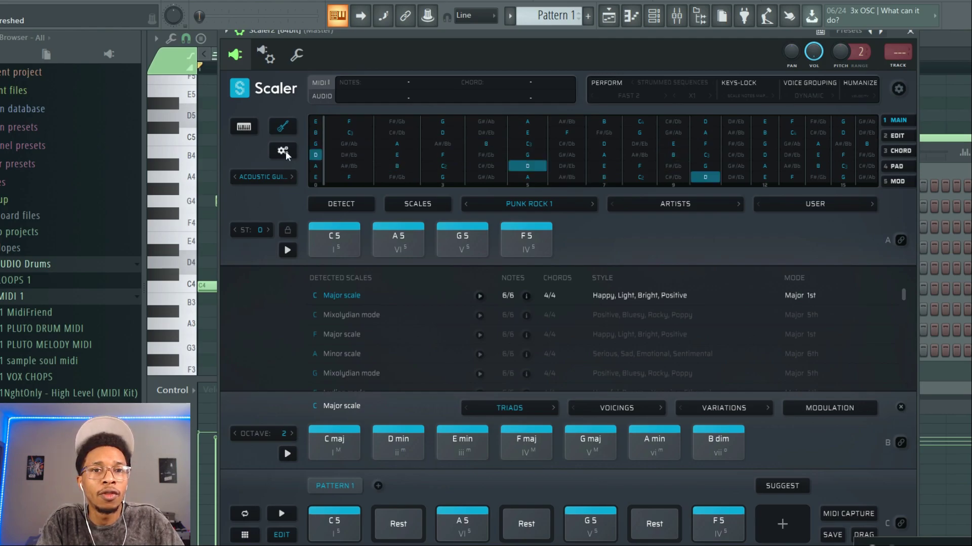
Step: Turn Chord Charts on and set the fretboard tuning to Open G in fretboard settings
{"action": "left_click", "coordinate": [283, 151]}
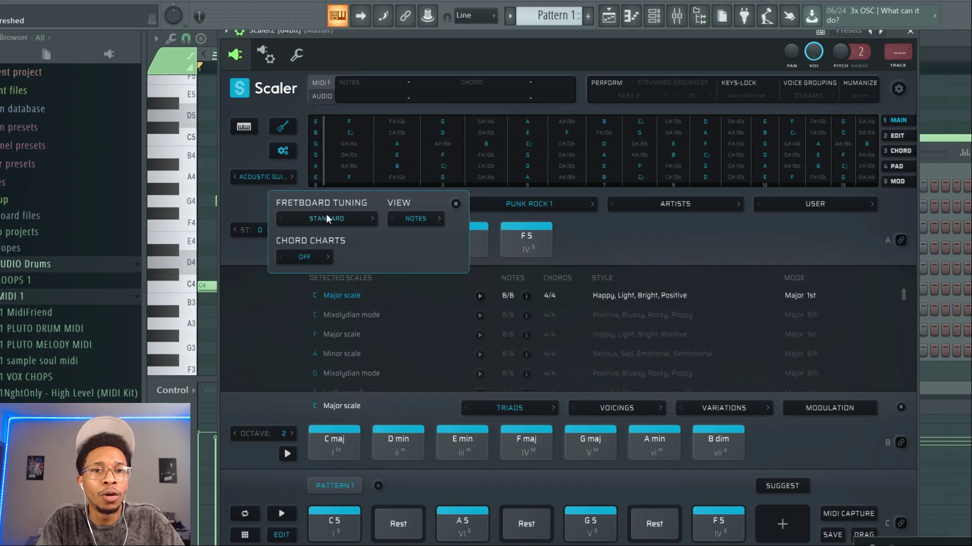
{"action": "left_click", "coordinate": [304, 257]}
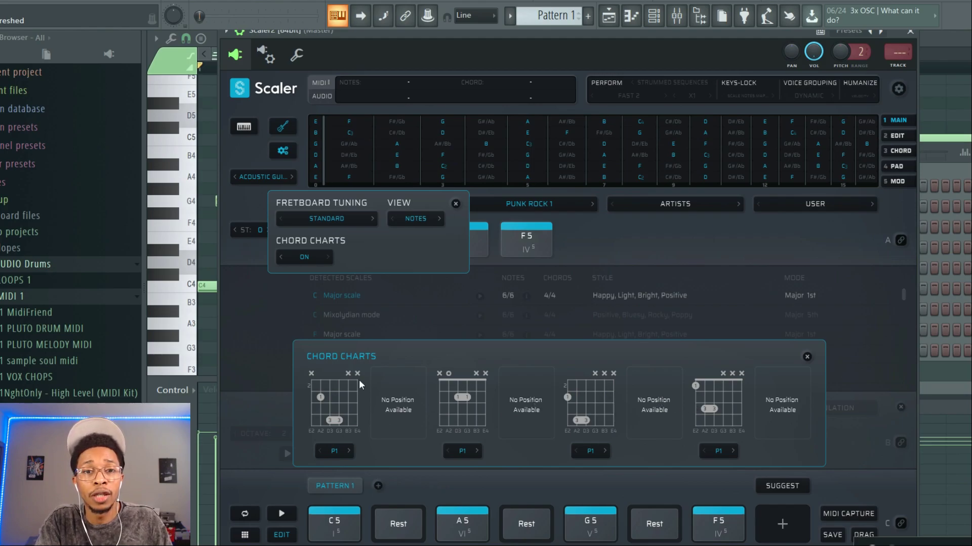
{"action": "left_click", "coordinate": [326, 218]}
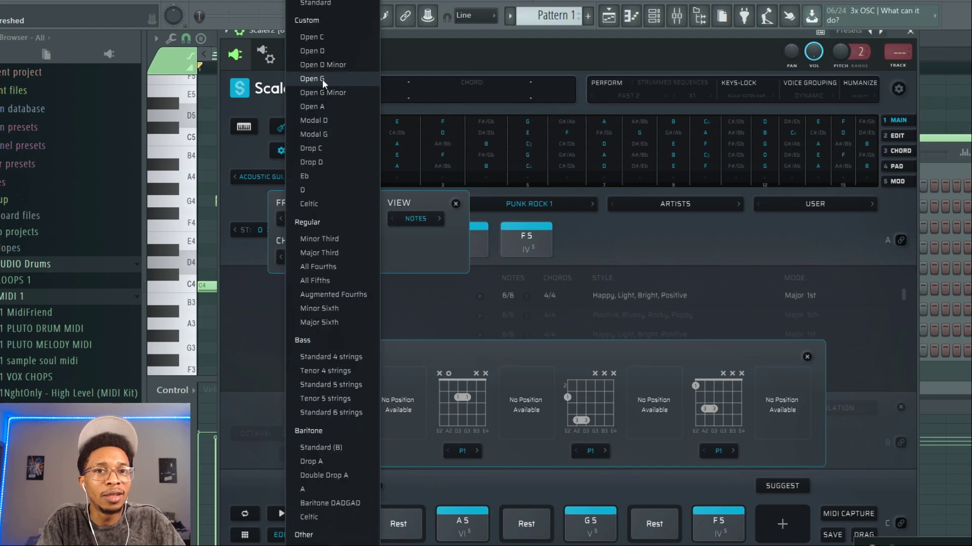
{"action": "left_click", "coordinate": [312, 79]}
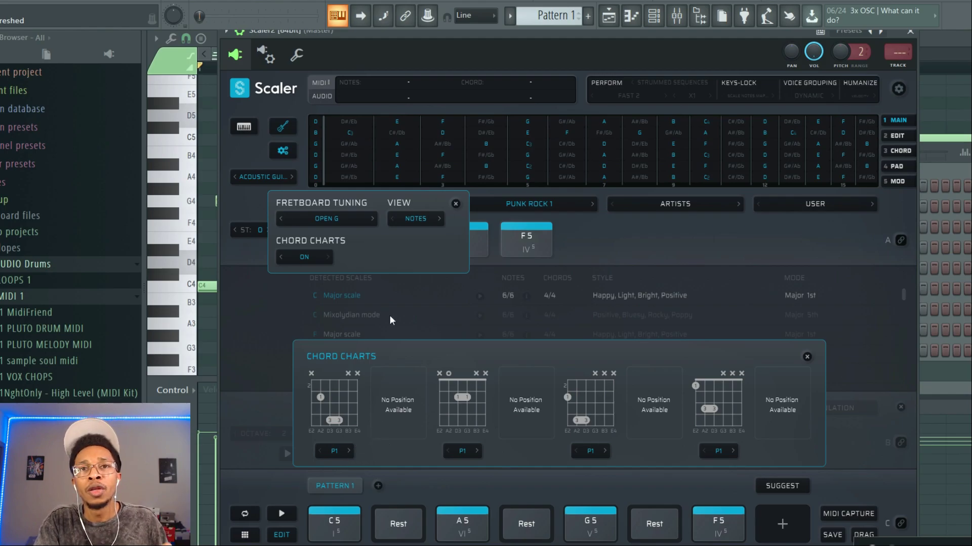
{"action": "mouse_move", "coordinate": [461, 222]}
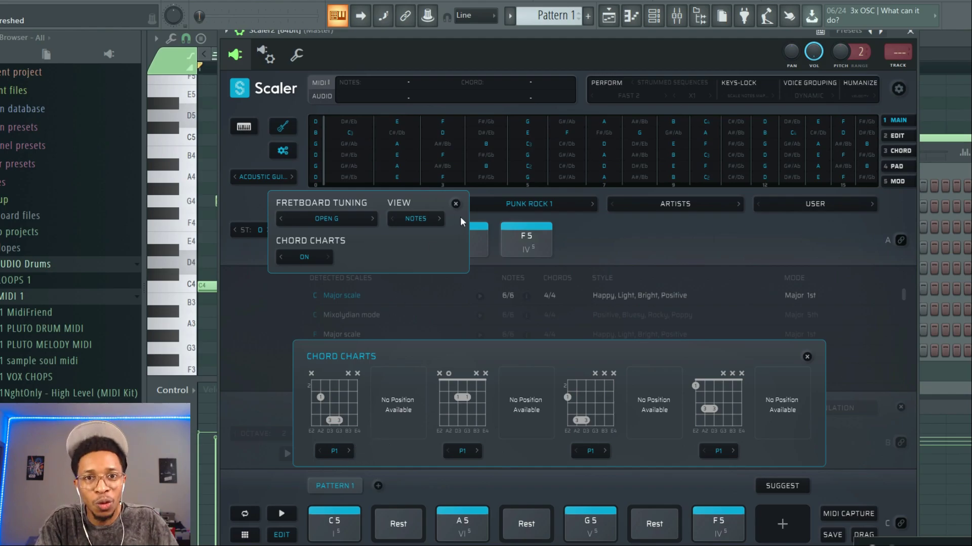
{"action": "left_click", "coordinate": [455, 203]}
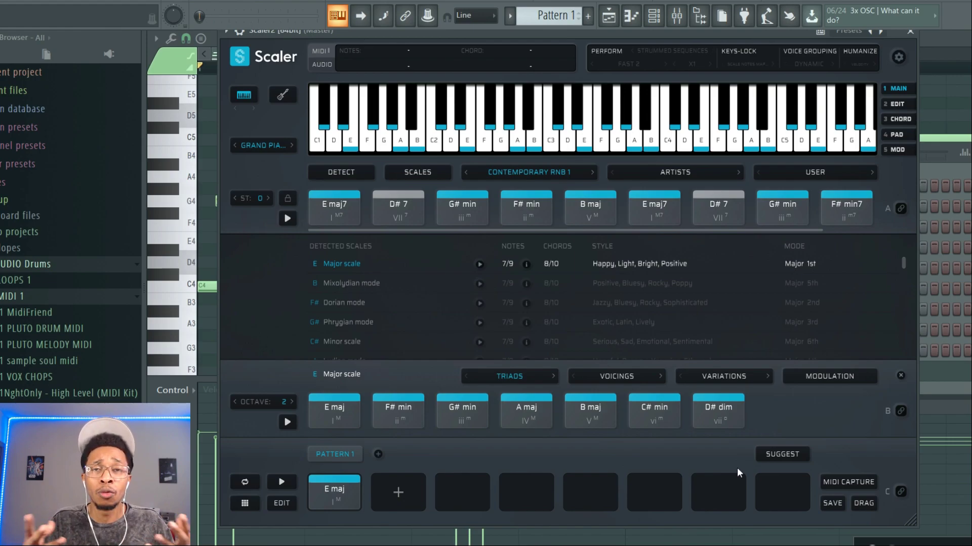
Step: Request chord suggestions and audition the E maj chord in the pattern
{"action": "left_click", "coordinate": [334, 492]}
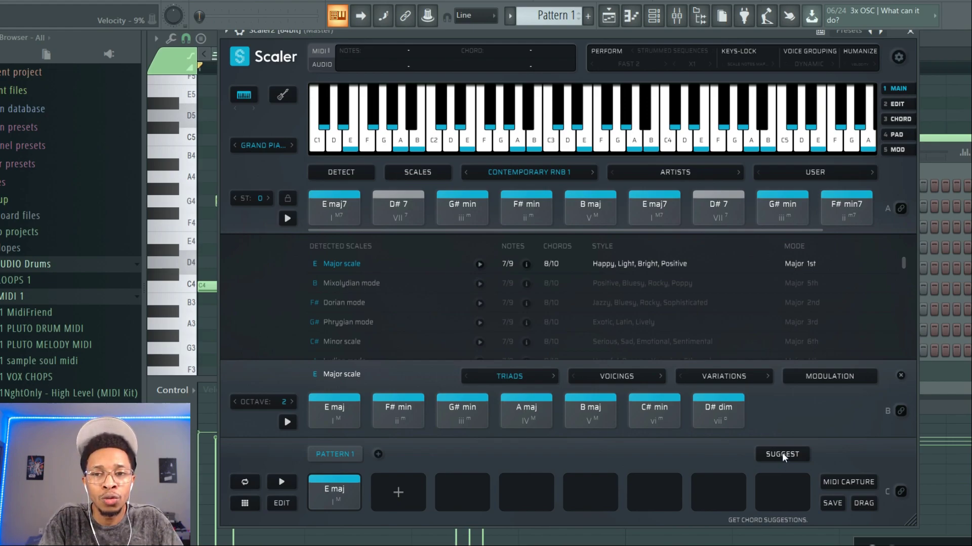
{"action": "left_click", "coordinate": [782, 454]}
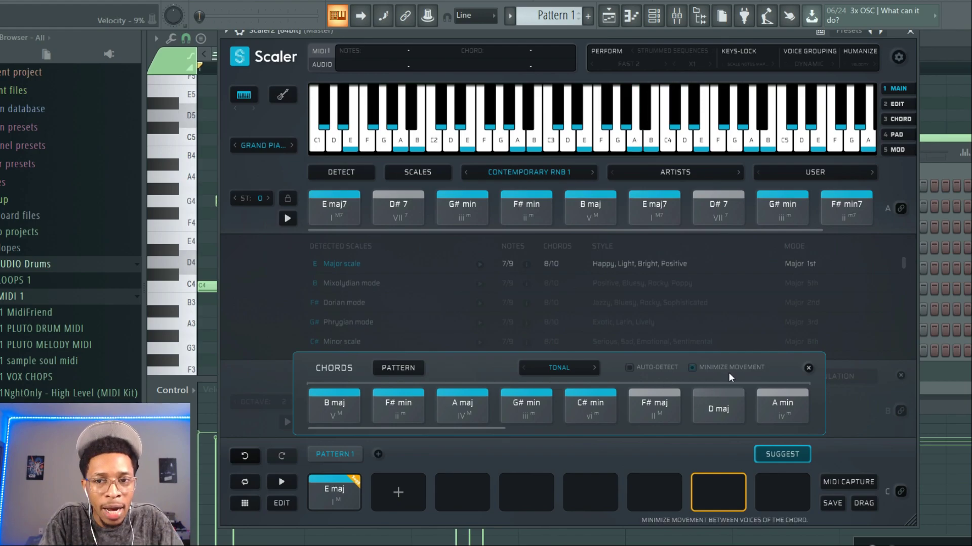
{"action": "left_click", "coordinate": [334, 492]}
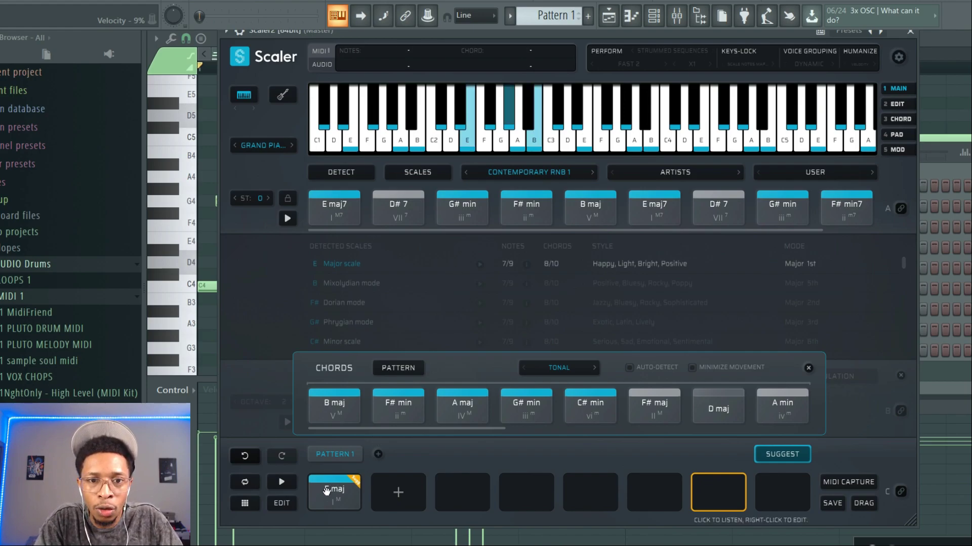
{"action": "left_click", "coordinate": [333, 492]}
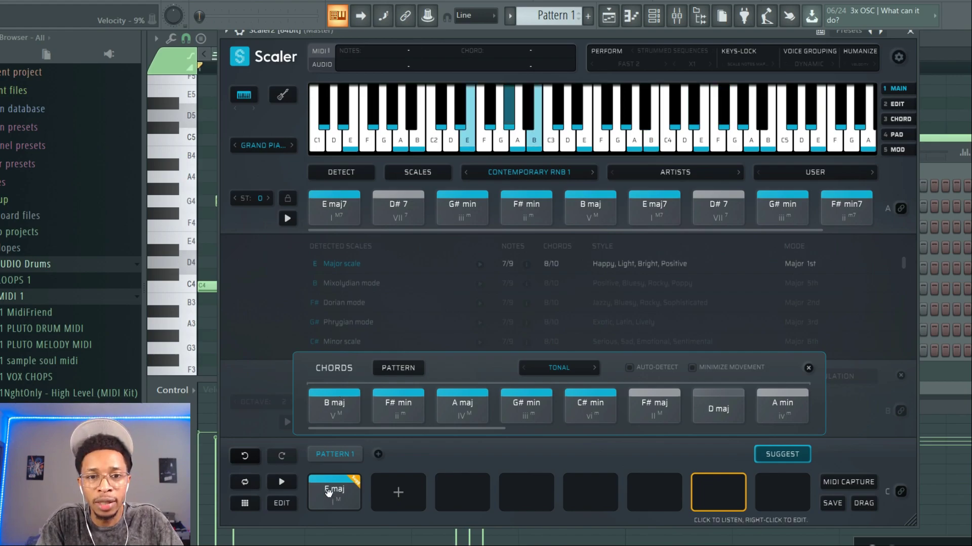
{"action": "left_click", "coordinate": [334, 406]}
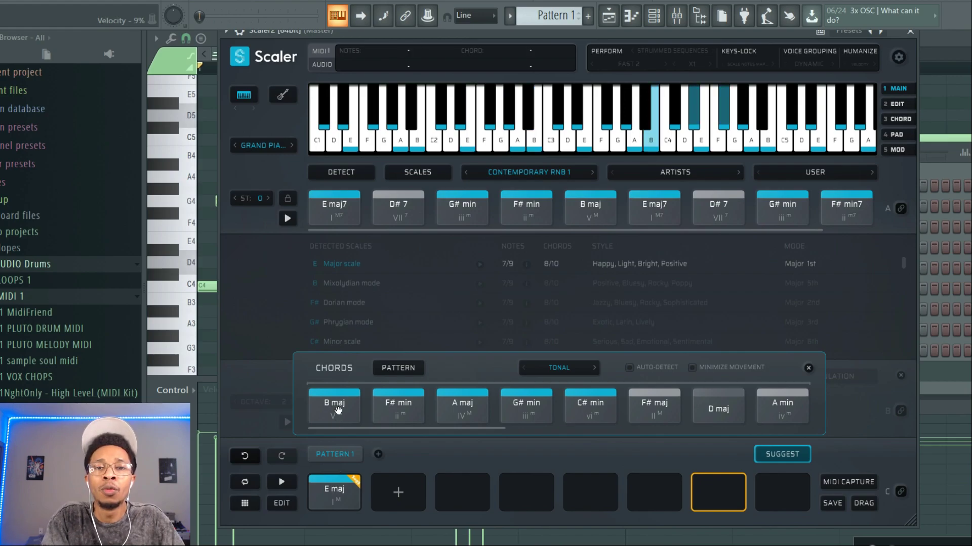
Step: Enable Minimize Movement, audition B maj / D#, add C# min(no5), and hear the D# octave
{"action": "left_click", "coordinate": [691, 367]}
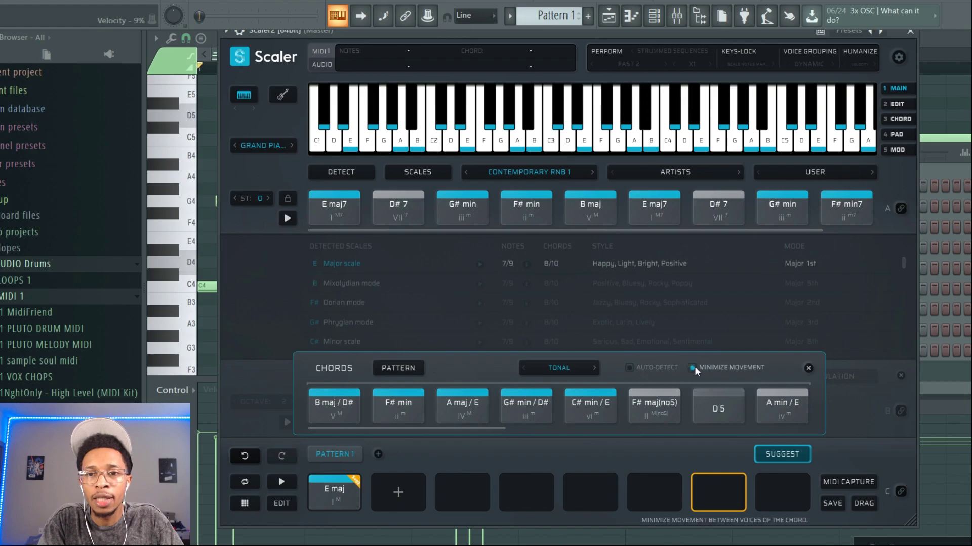
{"action": "left_click", "coordinate": [690, 368]}
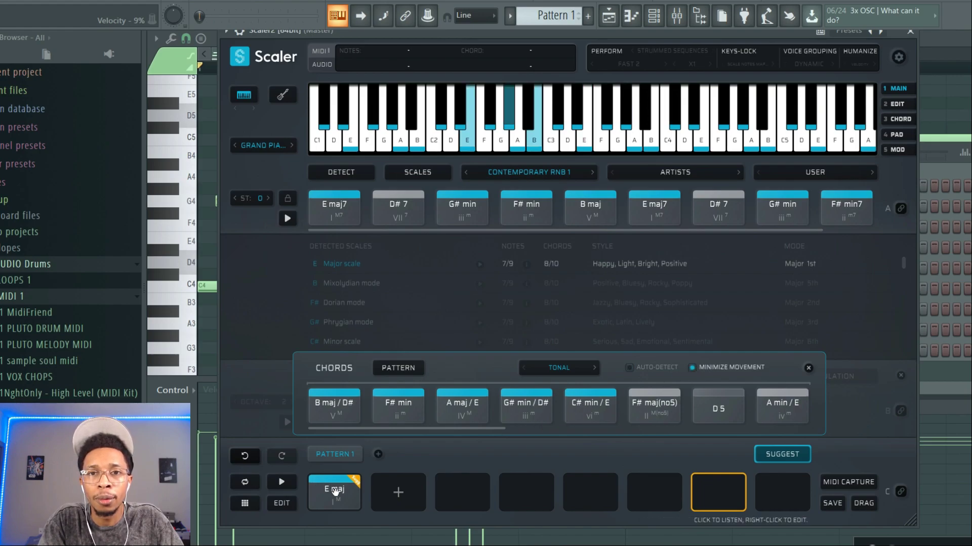
{"action": "left_click", "coordinate": [334, 493]}
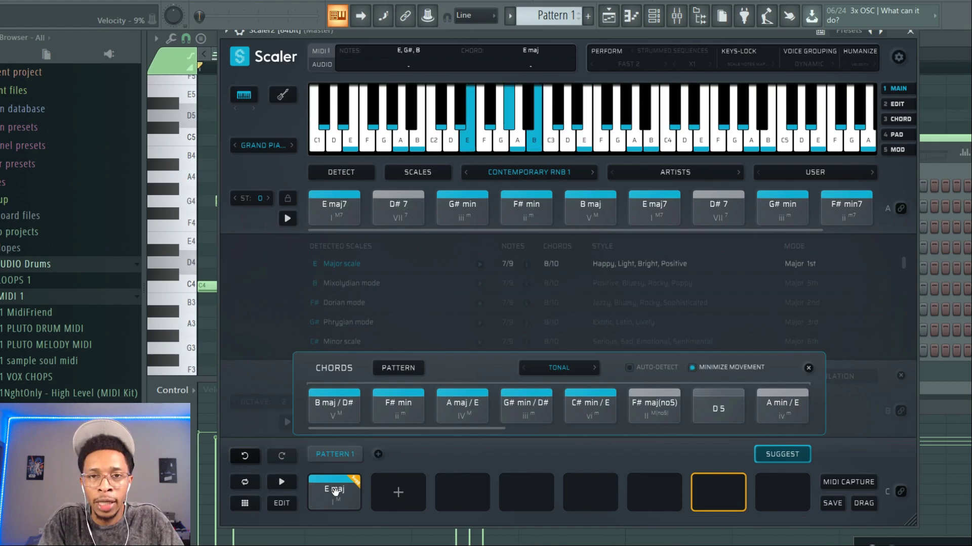
{"action": "left_click", "coordinate": [333, 406]}
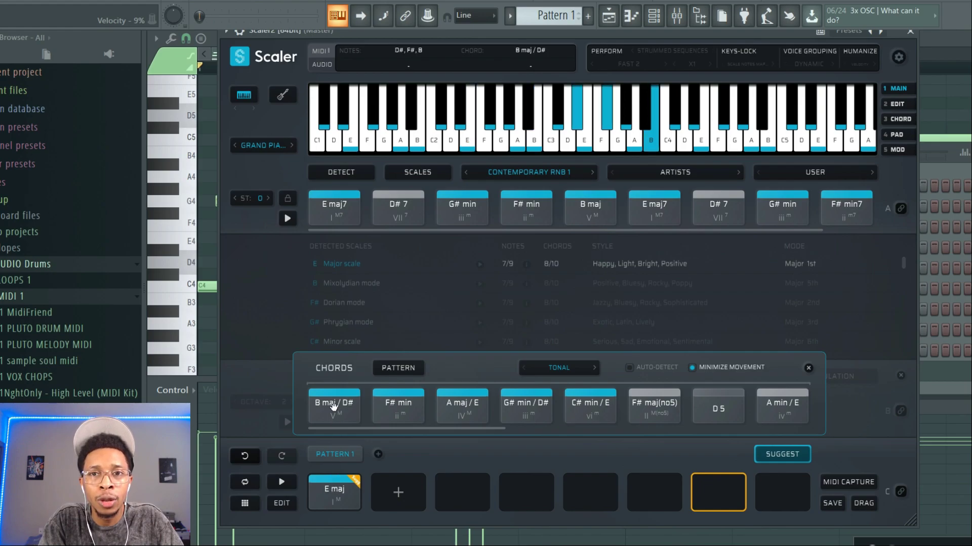
{"action": "mouse_move", "coordinate": [353, 441]}
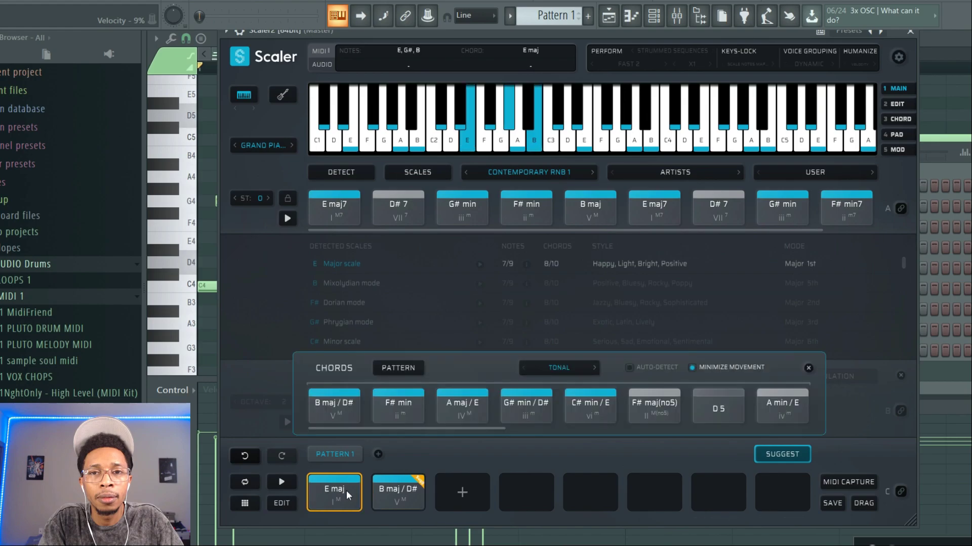
{"action": "left_click", "coordinate": [398, 492]}
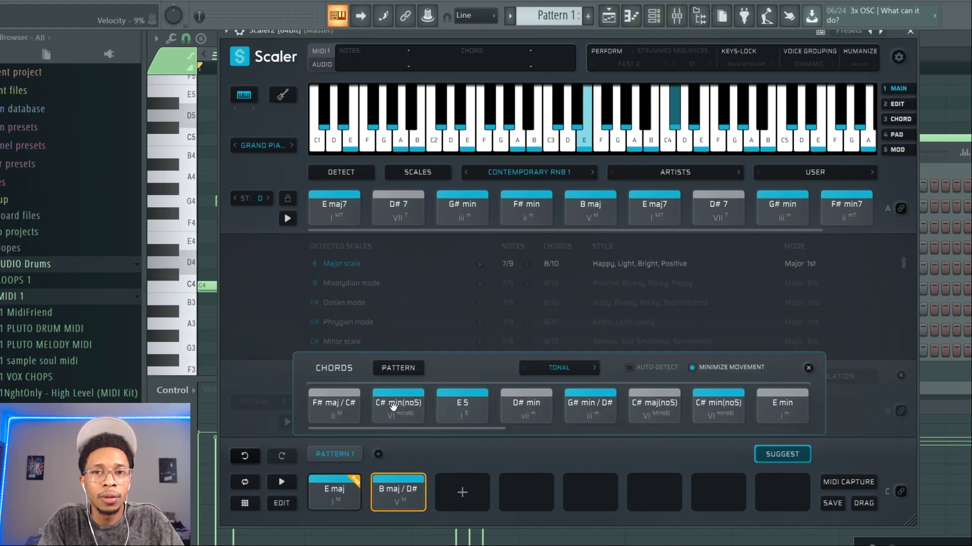
{"action": "left_click", "coordinate": [397, 492]}
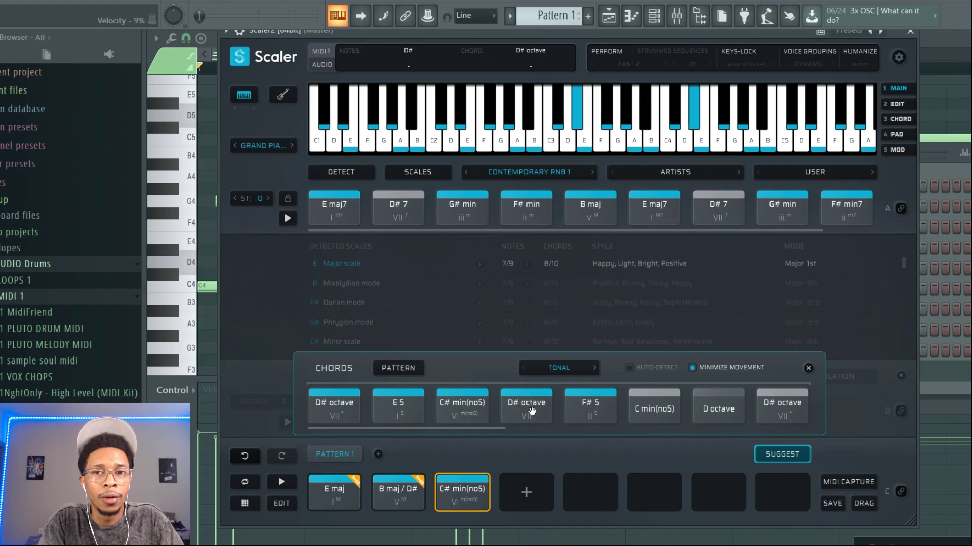
{"action": "left_click", "coordinate": [525, 406]}
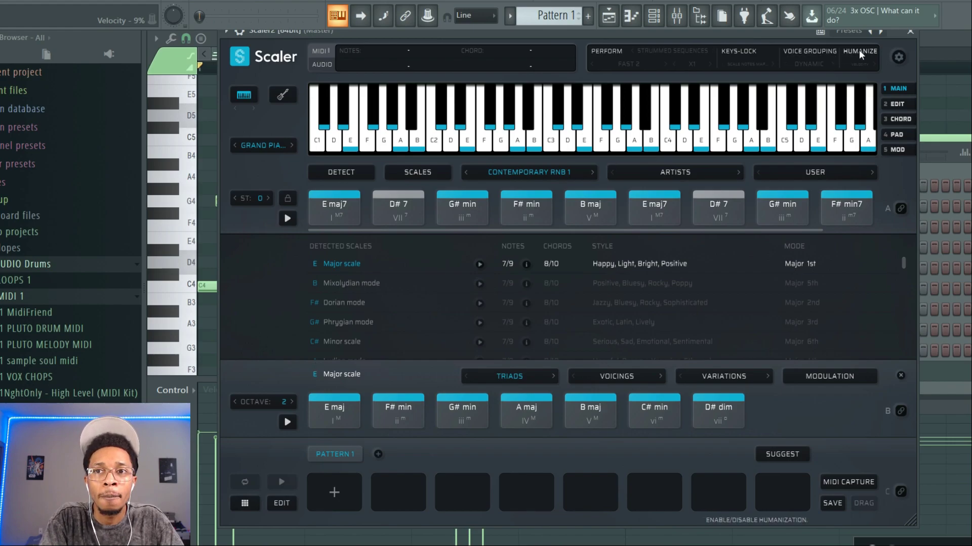
Step: Set Humanize to Both and audition the F# min, B maj and E maj7 chords
{"action": "left_click", "coordinate": [860, 51]}
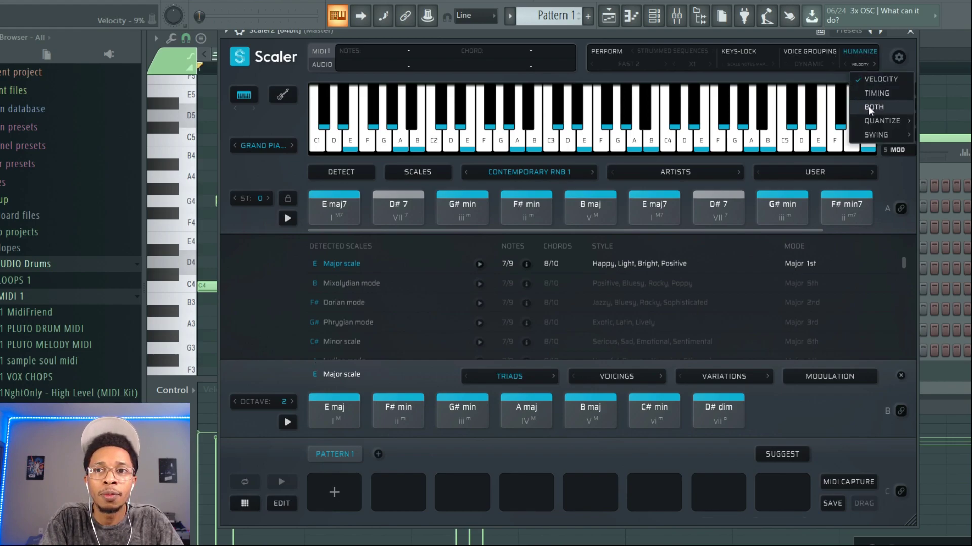
{"action": "left_click", "coordinate": [874, 107]}
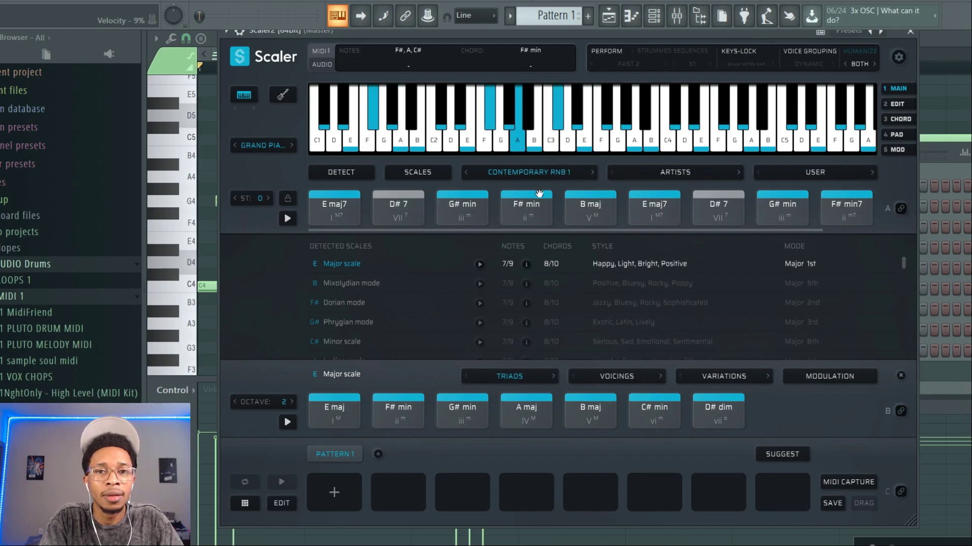
{"action": "left_click", "coordinate": [334, 207]}
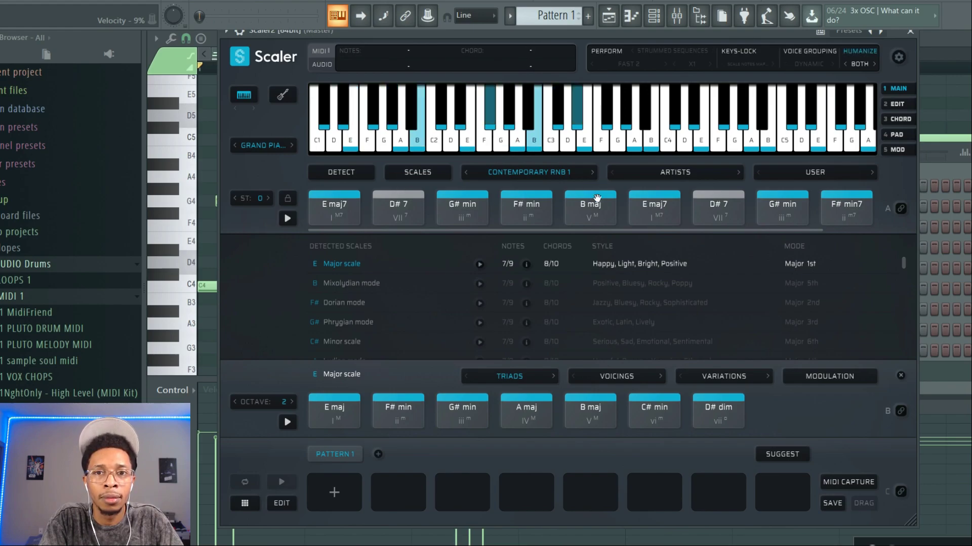
{"action": "left_click", "coordinate": [588, 207]}
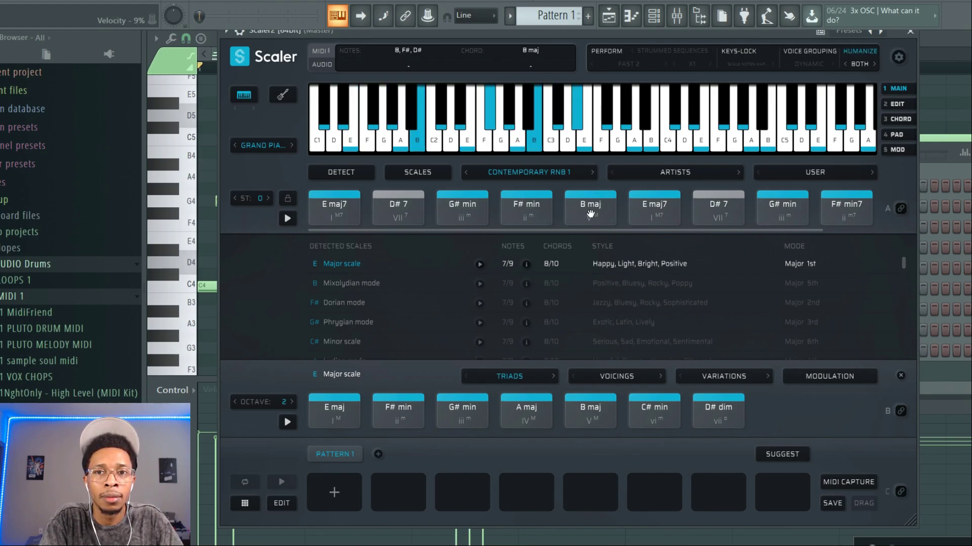
{"action": "left_click", "coordinate": [334, 207]}
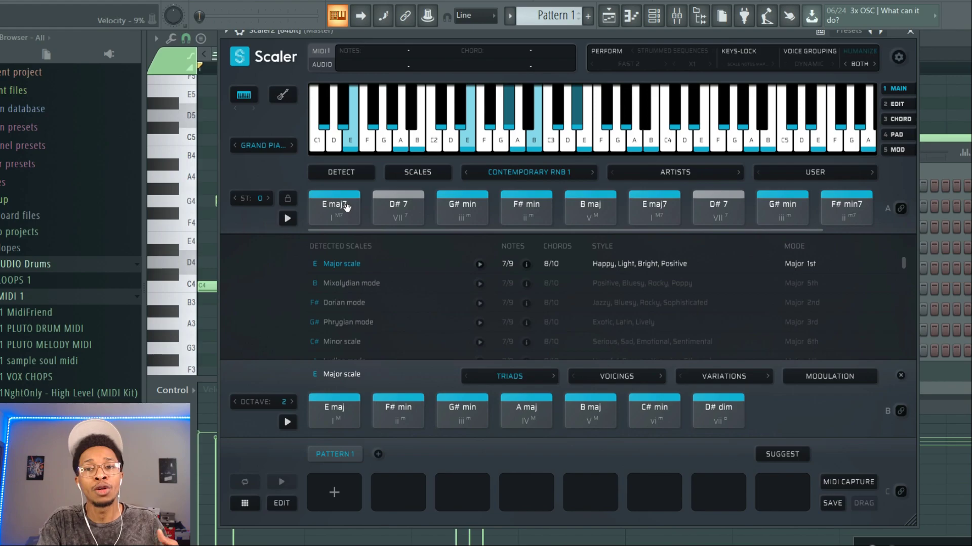
{"action": "left_click", "coordinate": [334, 207]}
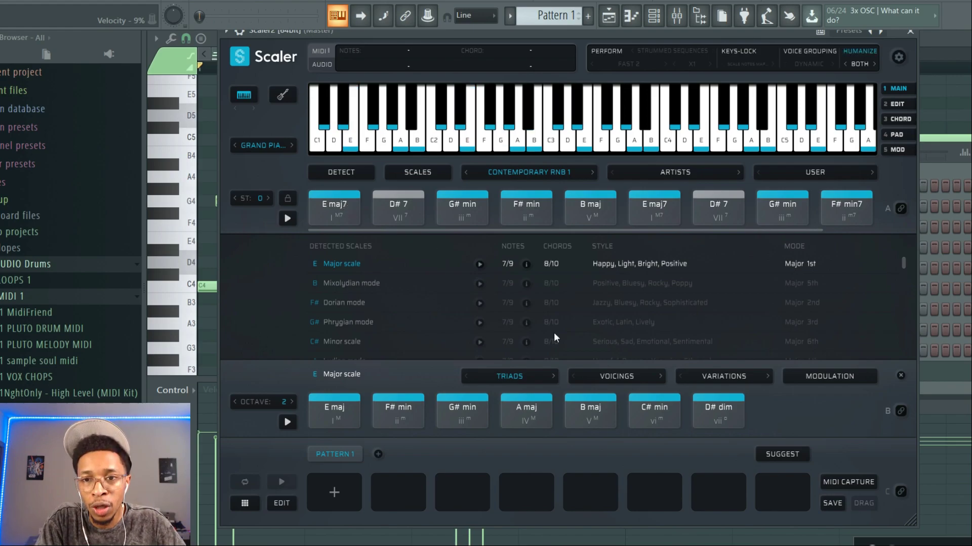